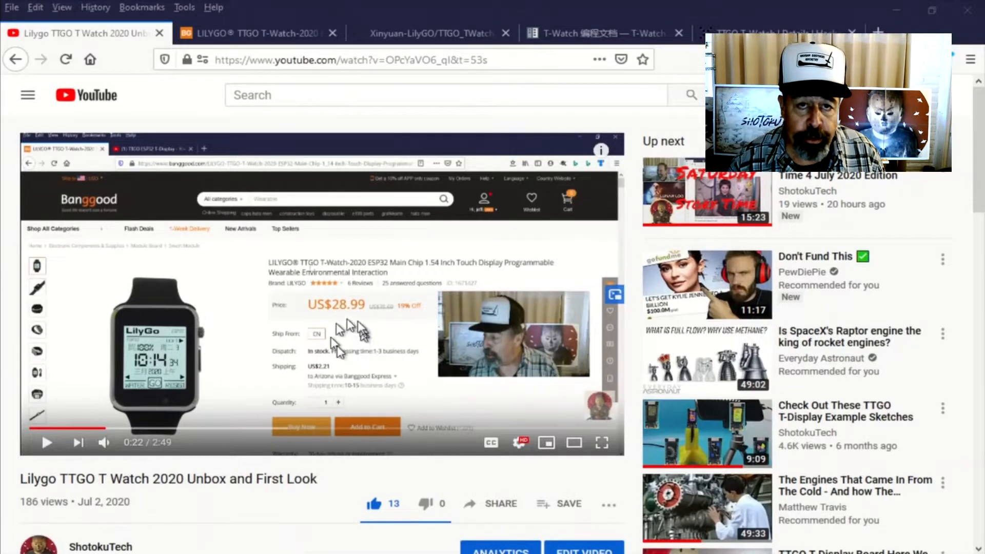
Look through the T-Watch library repository page, scrolling its contents, and return to the video page.
scroll(down, 3)
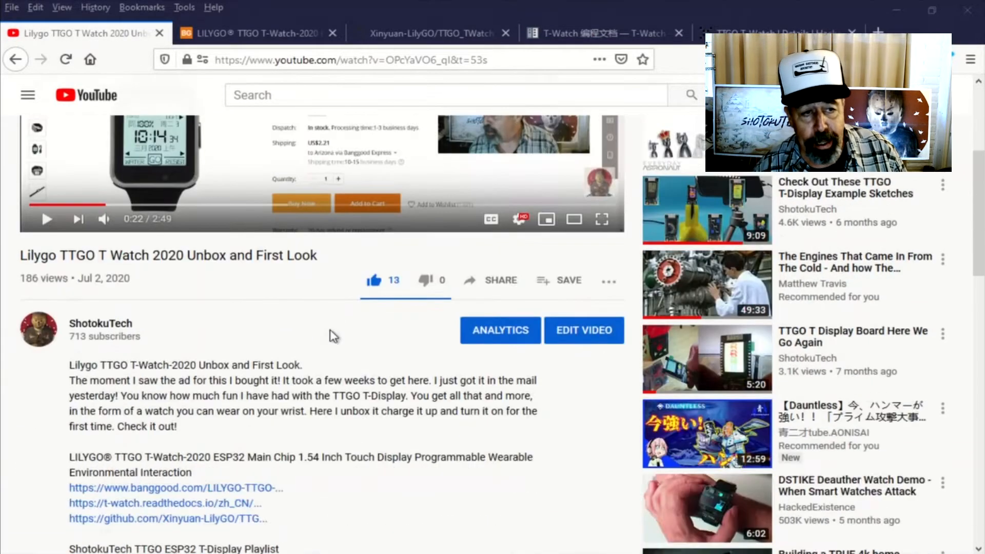
scroll(down, 3)
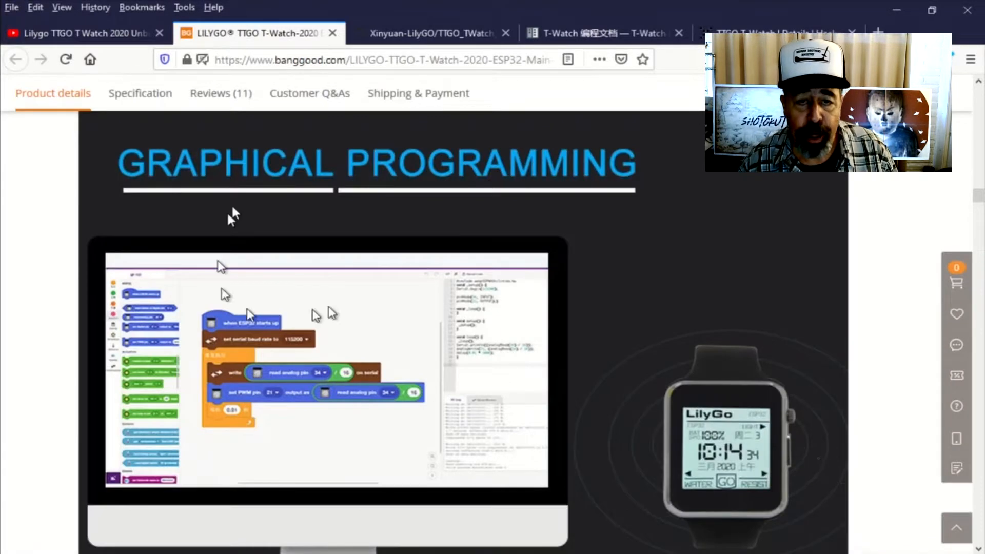
mouse_move(471, 10)
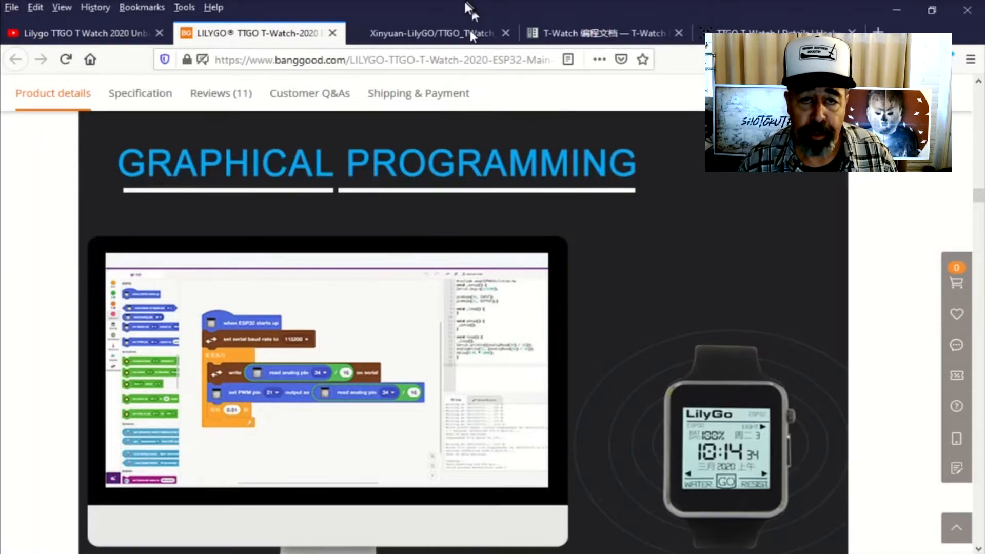
mouse_move(151, 32)
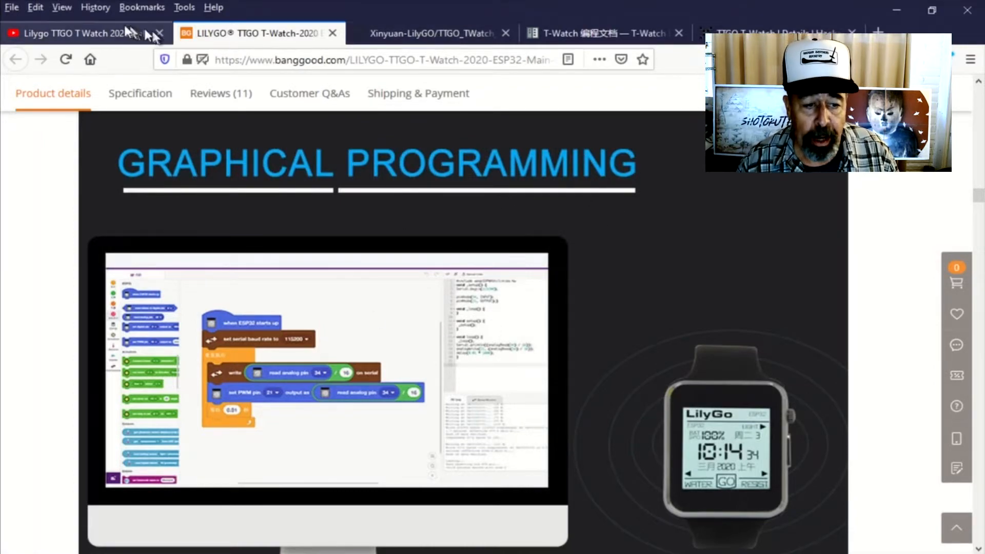
click(75, 33)
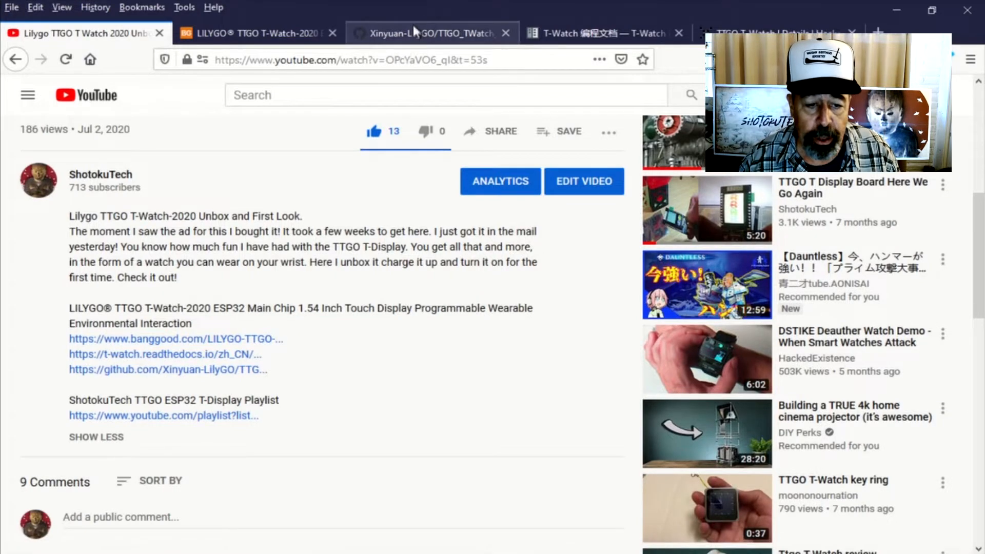
click(432, 33)
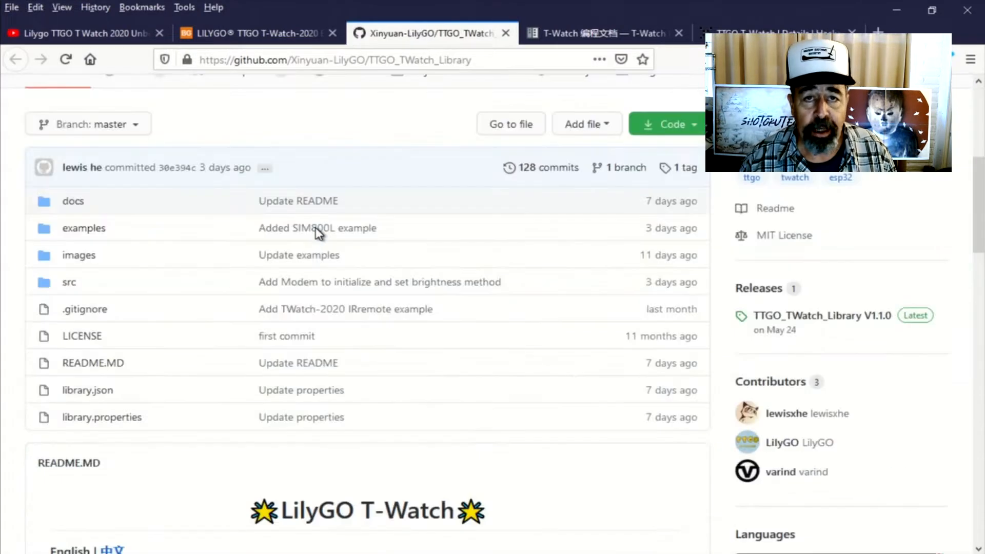
scroll(down, 3)
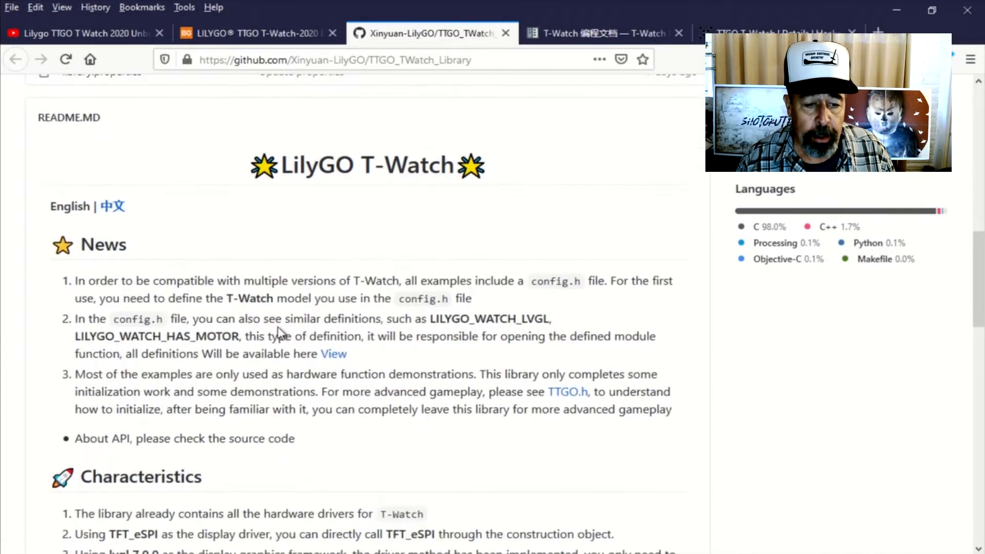
scroll(down, 3)
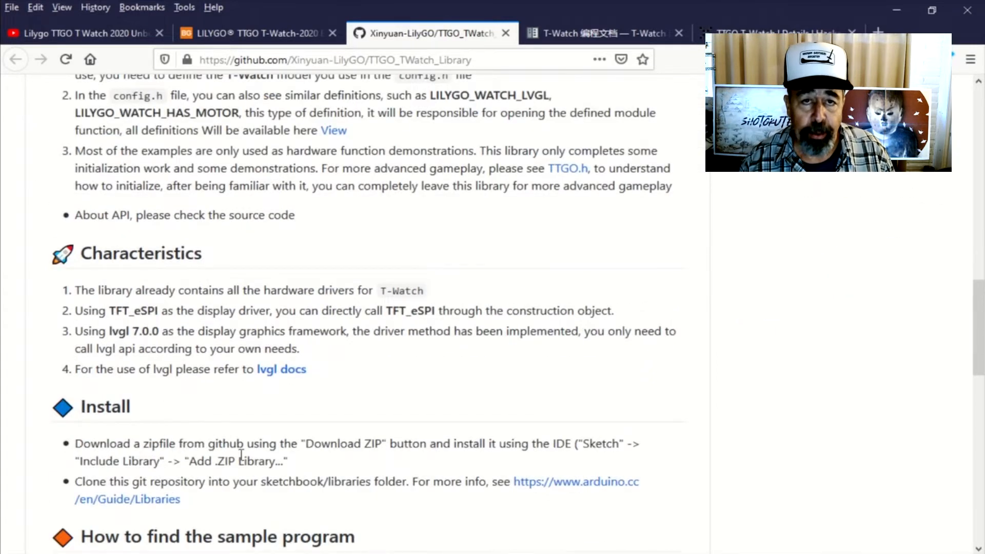
scroll(down, 3)
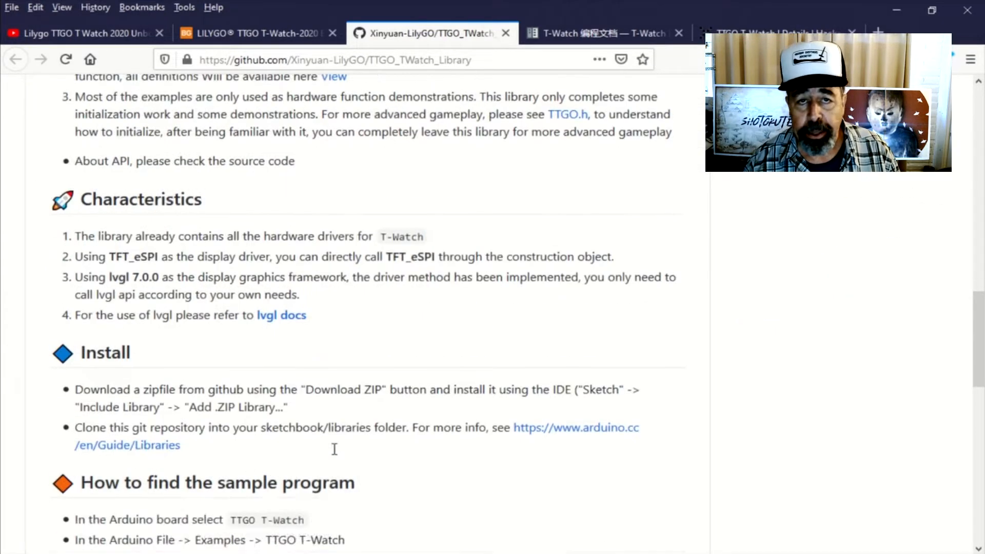
scroll(down, 3)
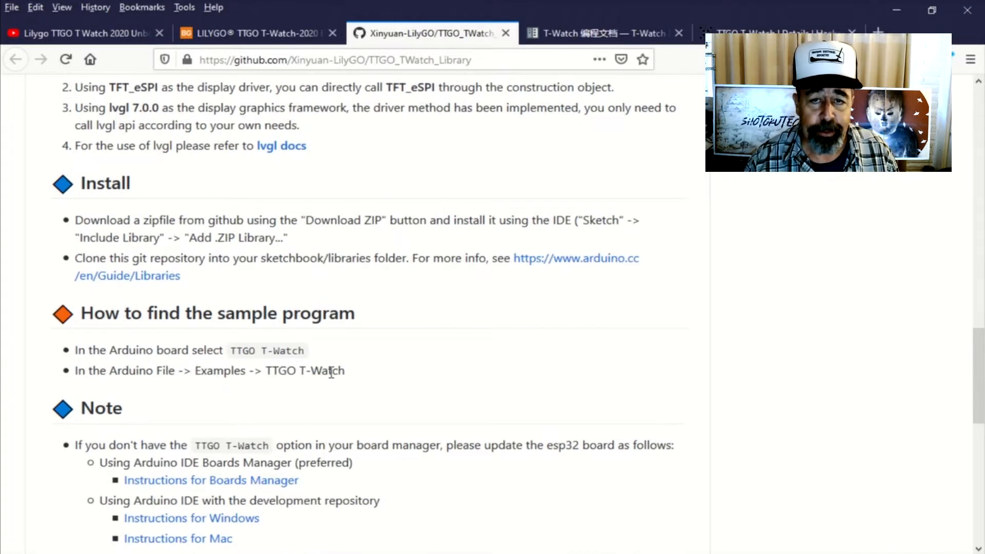
mouse_move(527, 259)
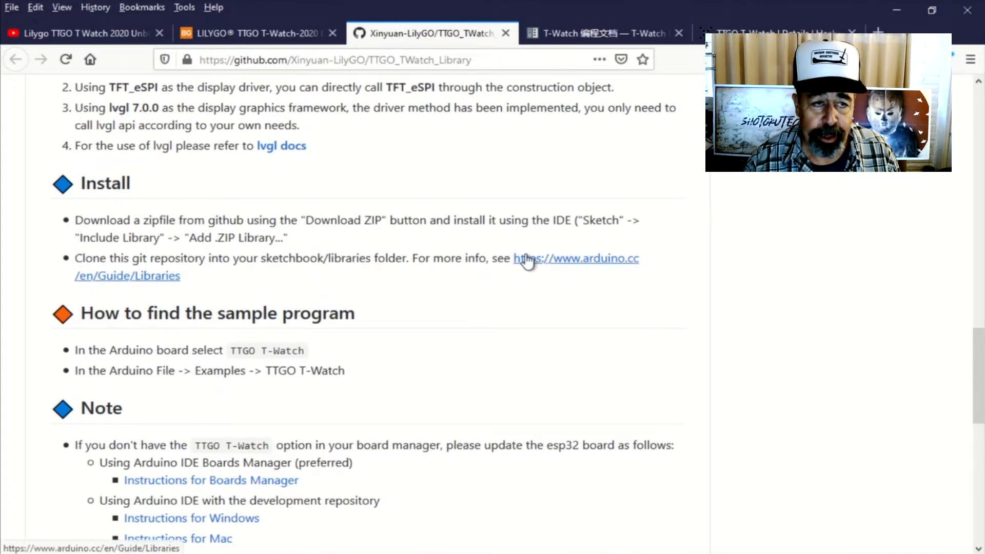
click(258, 33)
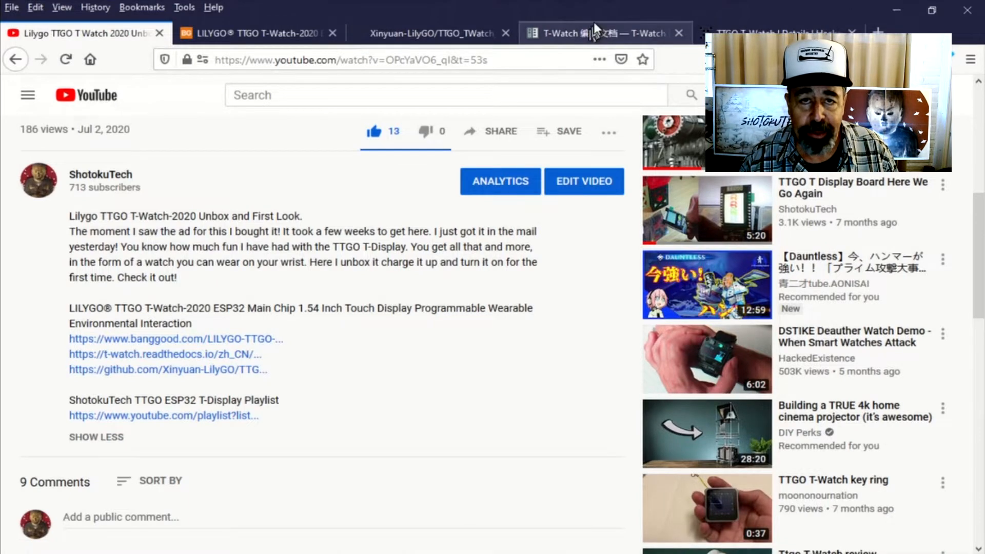
Switch to the Chinese T-Watch 编程文档 site and scroll to its six section cards.
click(597, 32)
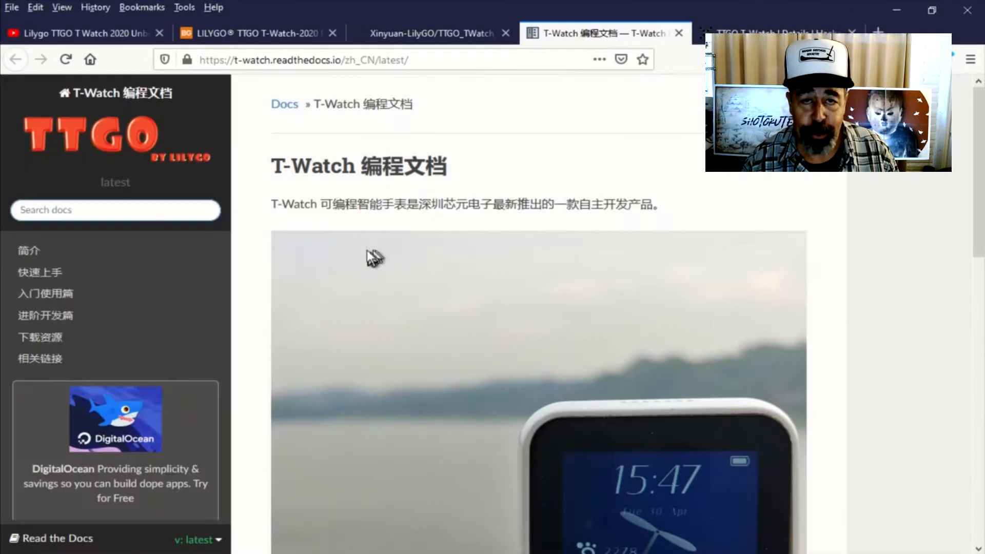
scroll(down, 3)
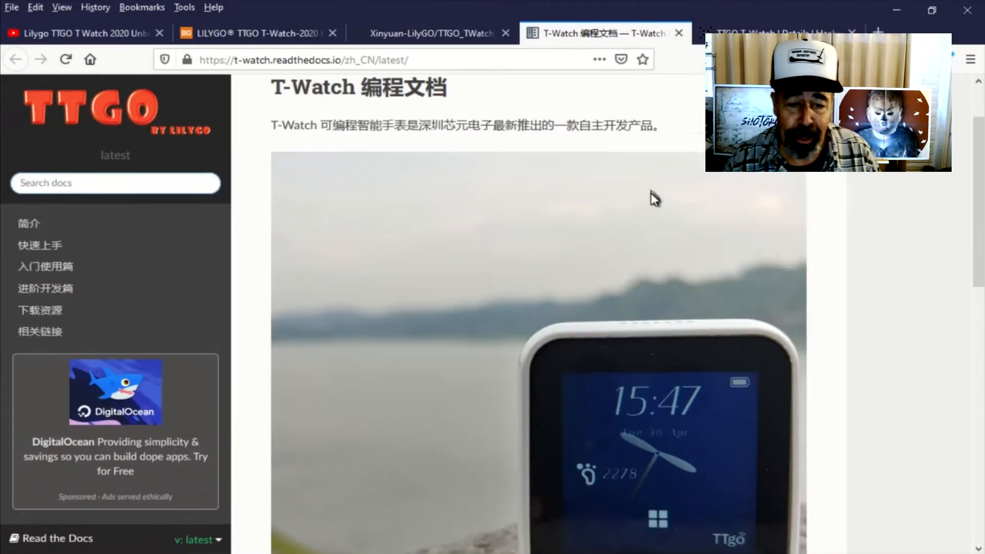
scroll(down, 3)
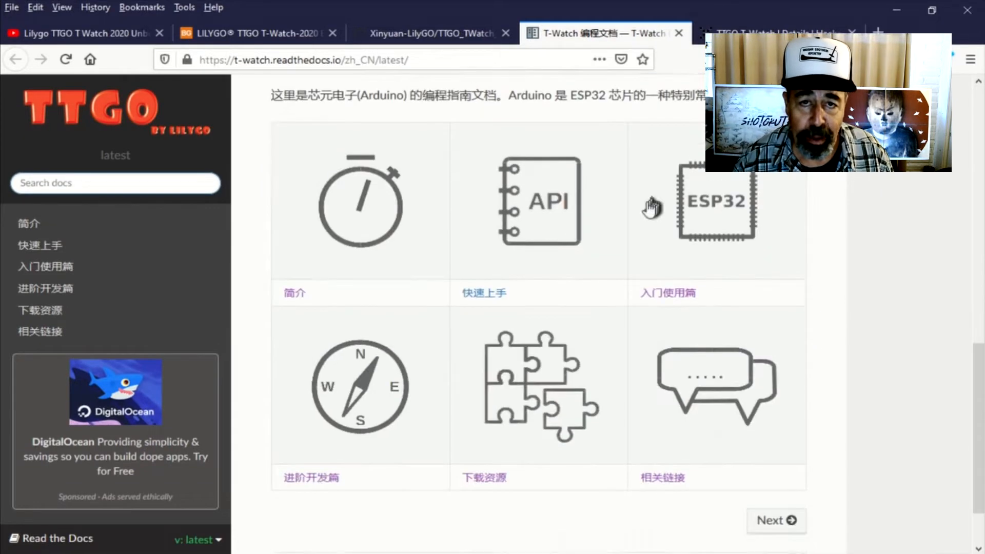
click(483, 293)
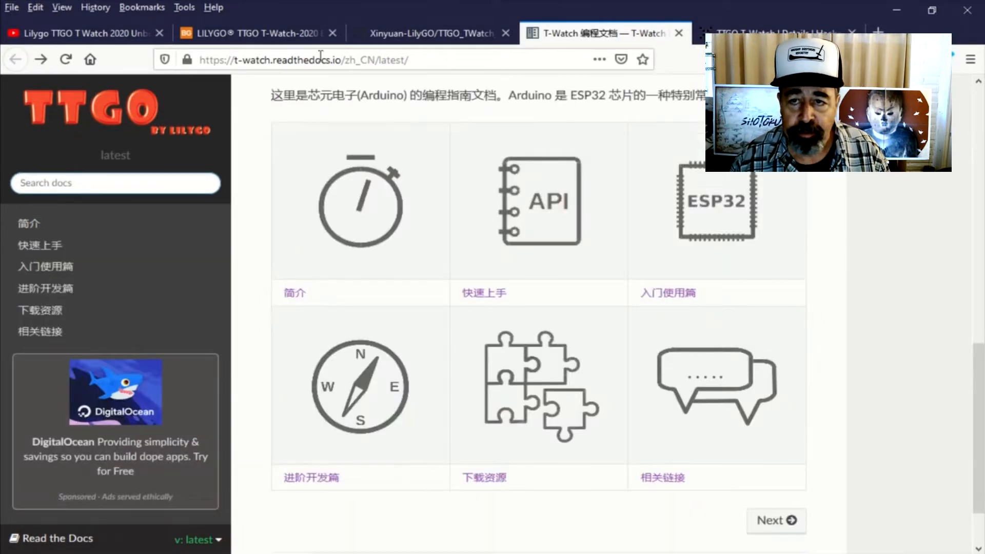
From the Hackaday TTGO T-Watch details, open the readthedocs English documentation link in a new tab.
click(772, 32)
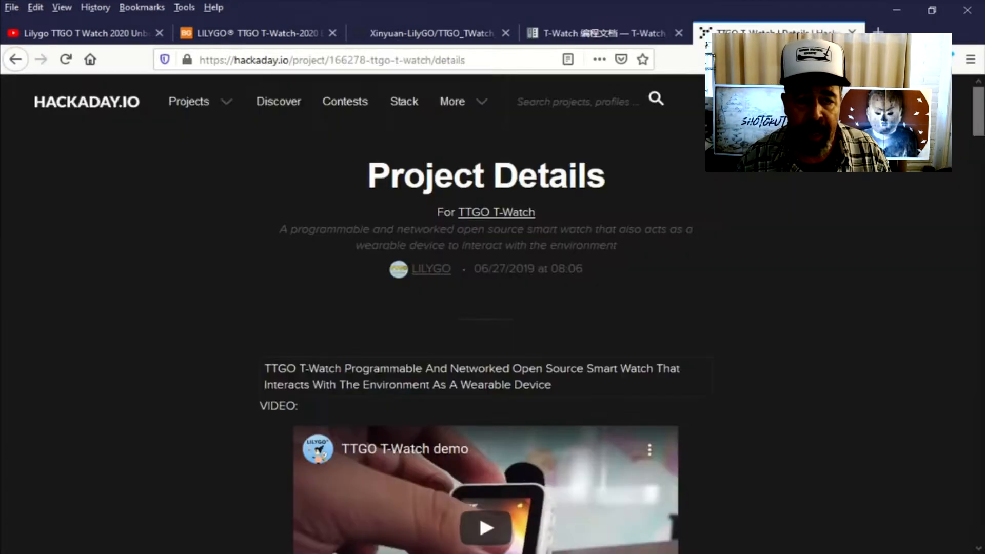
mouse_move(308, 192)
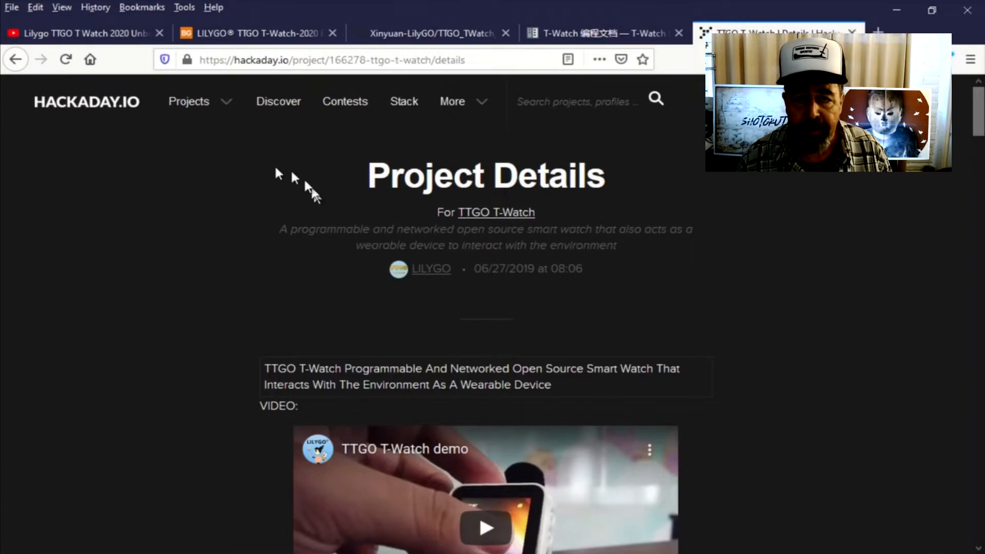
scroll(down, 3)
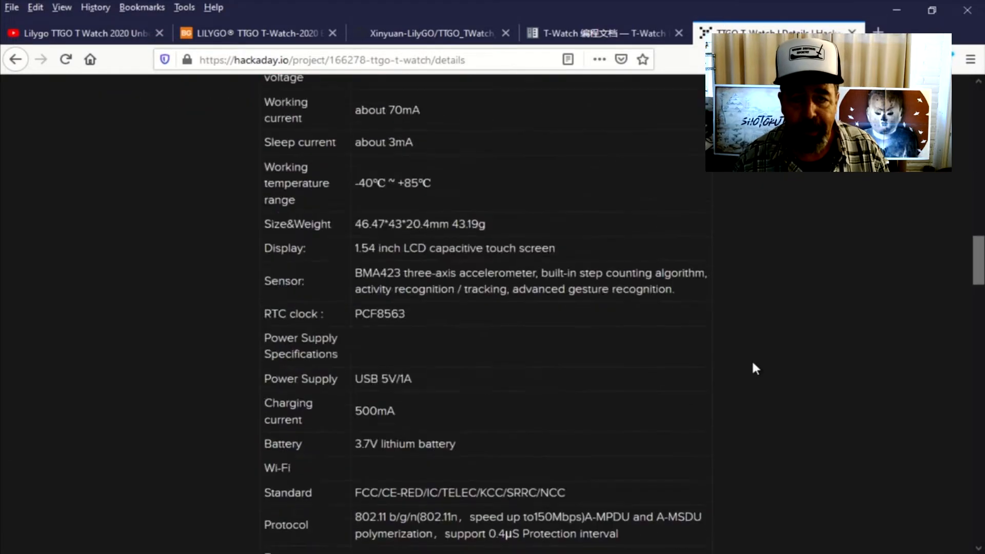
scroll(down, 3)
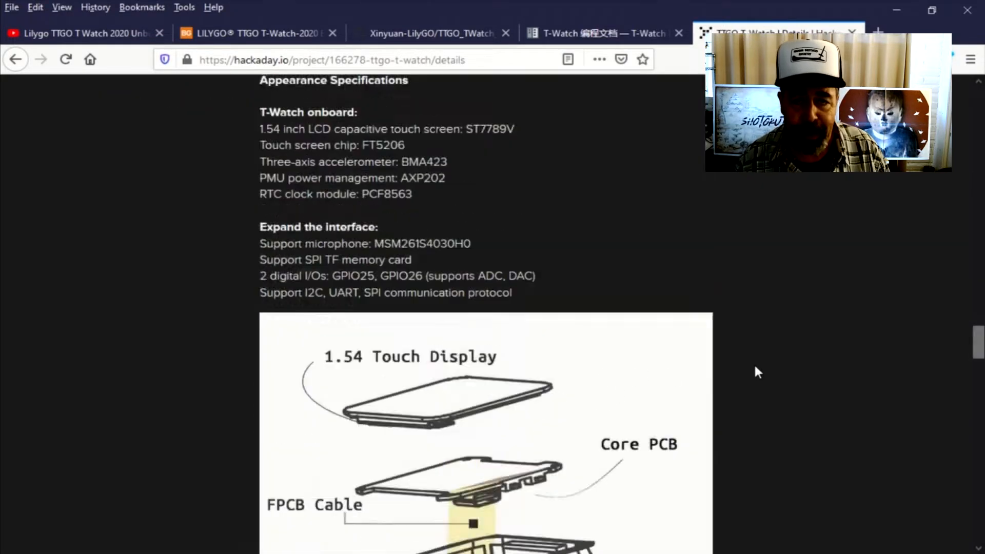
right_click(530, 317)
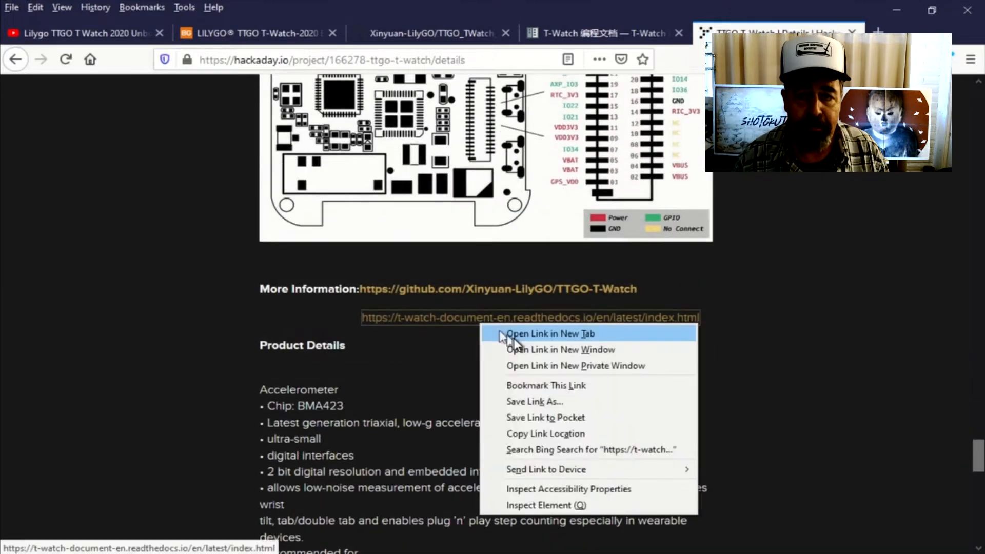
click(550, 333)
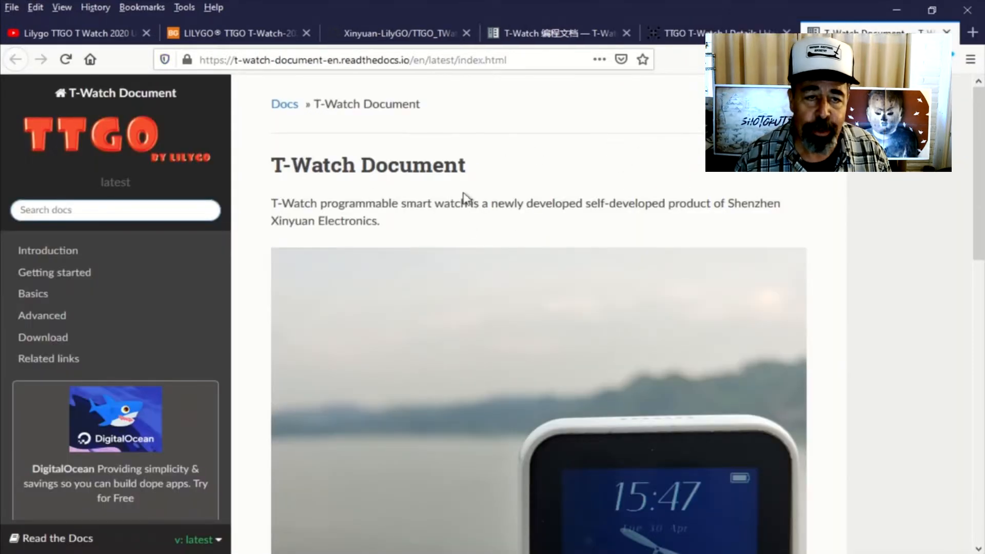
mouse_move(477, 167)
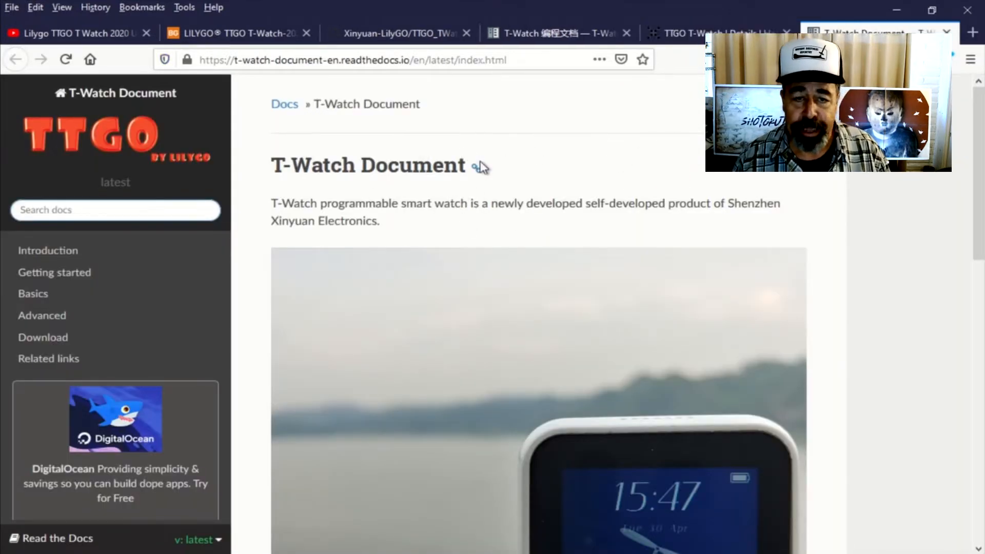
Reach the Download page and start the PictoBlox Setup 1.0.8.exe download, choosing 'Download anyway'.
scroll(down, 3)
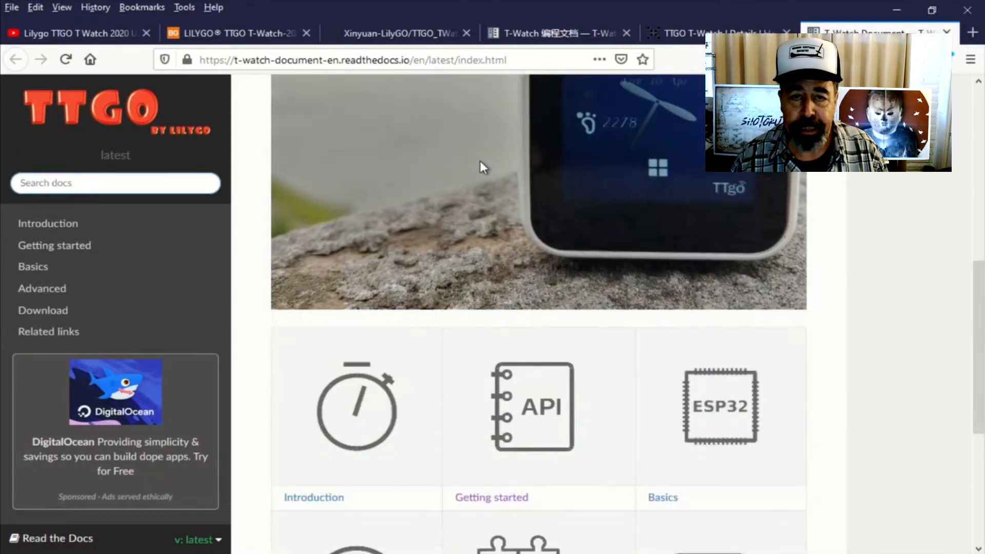
scroll(down, 3)
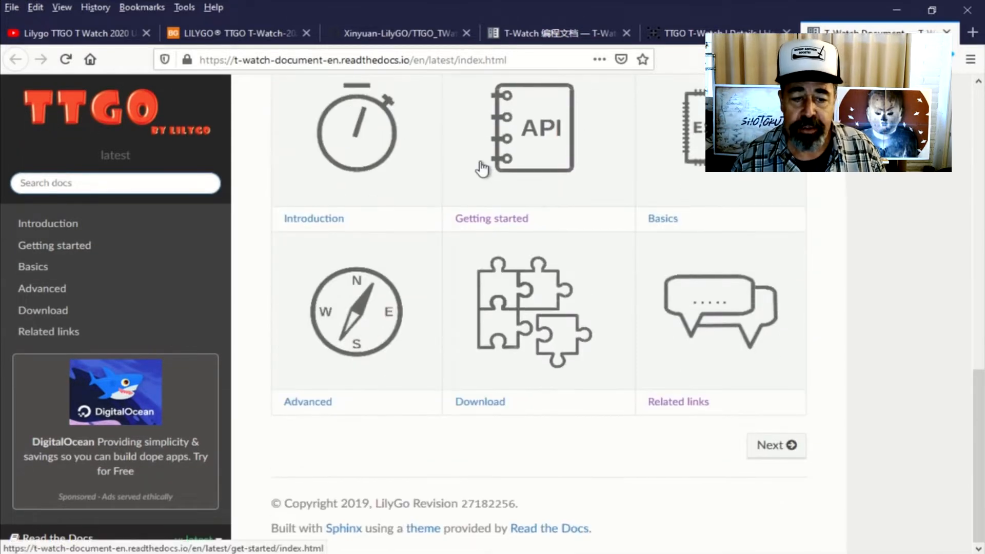
scroll(up, 3)
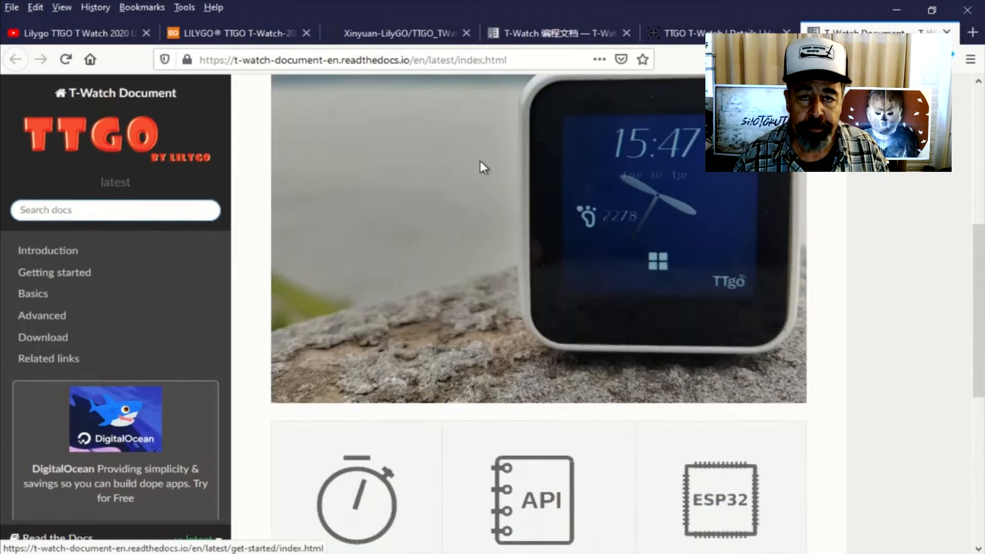
scroll(up, 3)
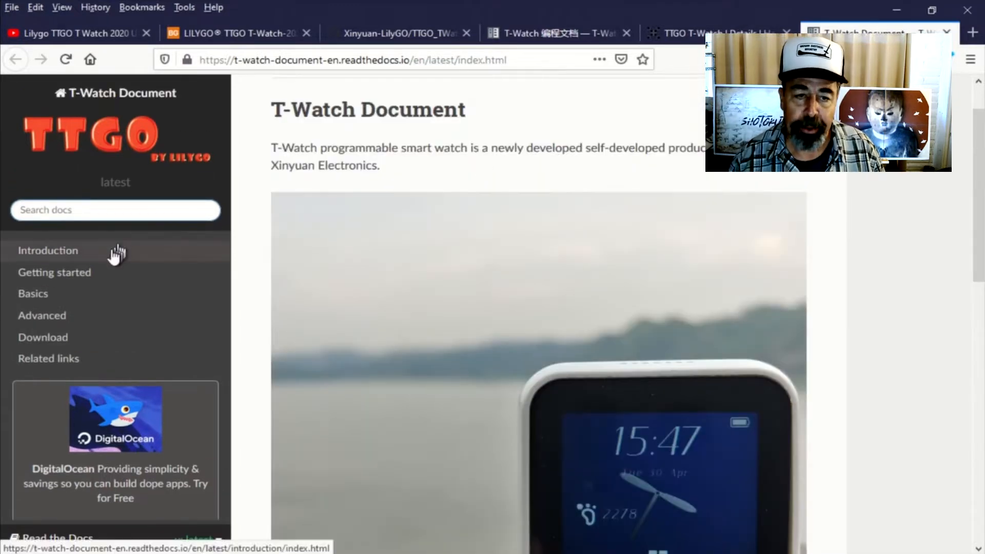
click(43, 337)
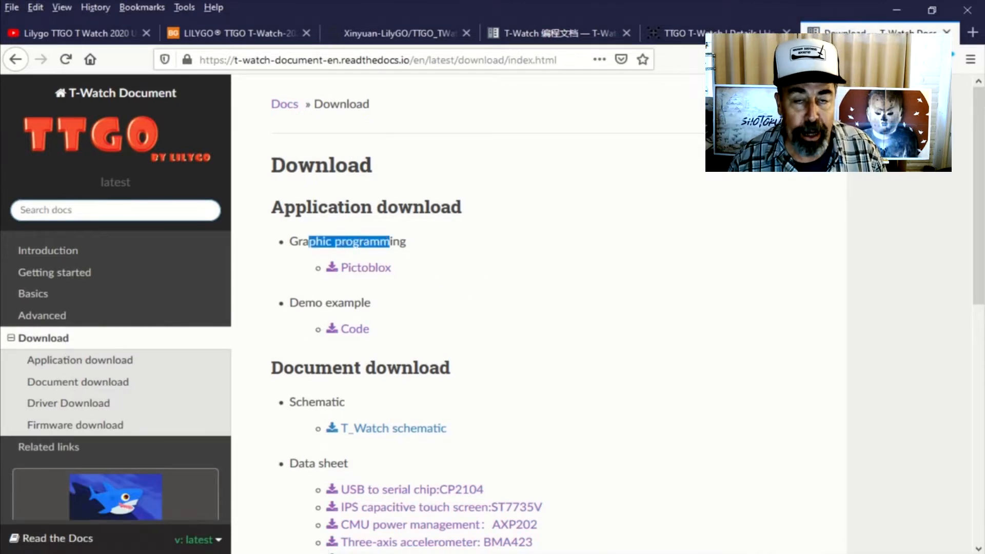
click(365, 267)
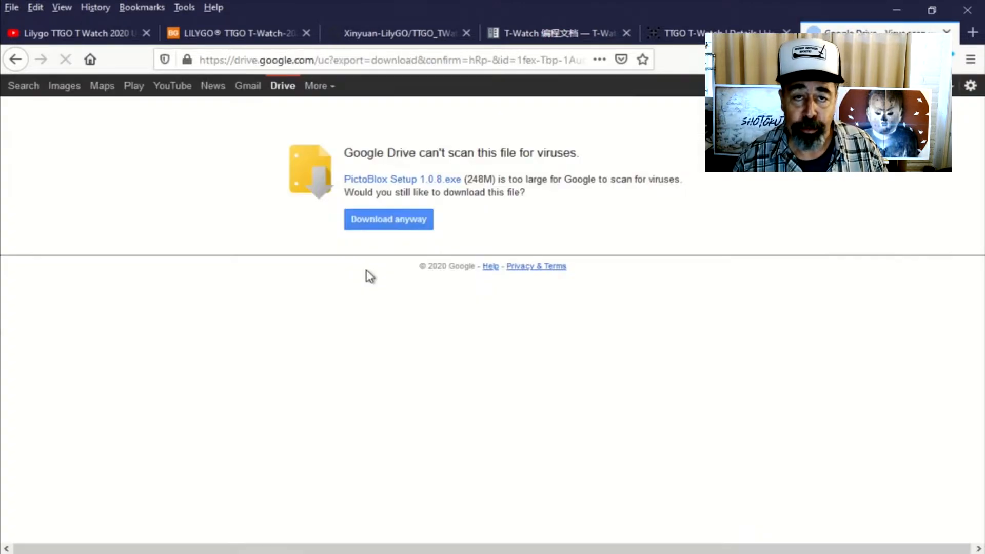
click(388, 219)
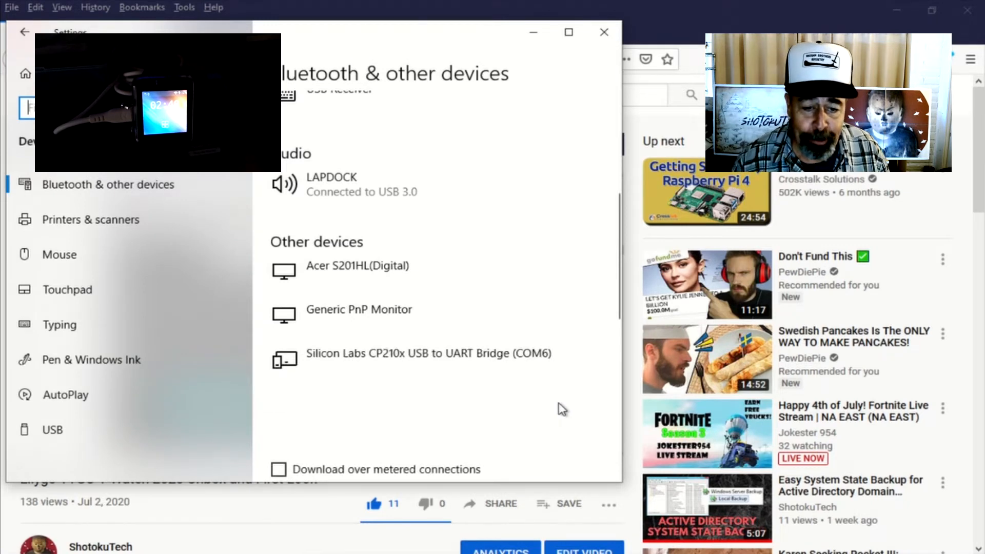
mouse_move(455, 367)
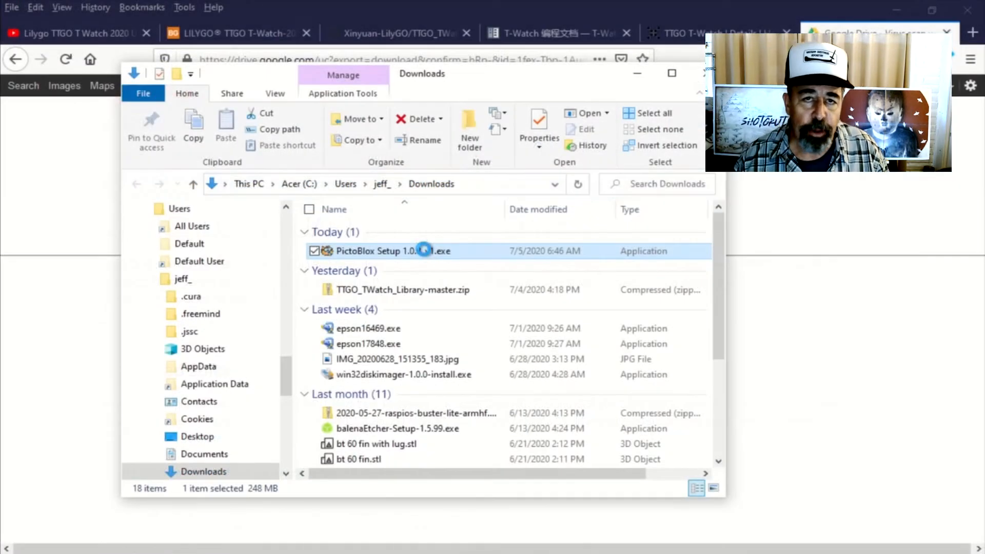
Launch PictoBlox Setup 1.0.8_v1.exe and override SmartScreen with 'More info' then 'Run anyway'.
right_click(390, 250)
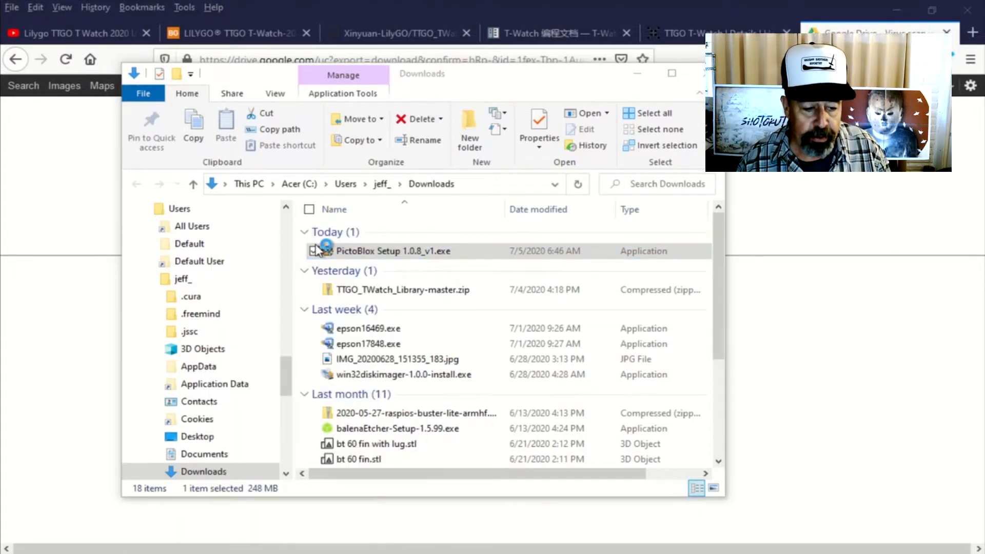
double_click(393, 250)
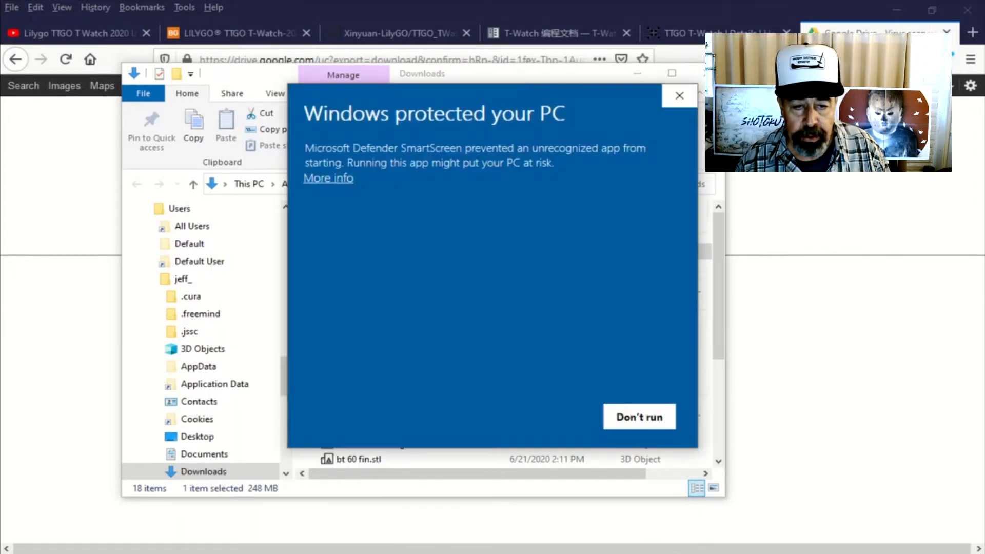
mouse_move(638, 418)
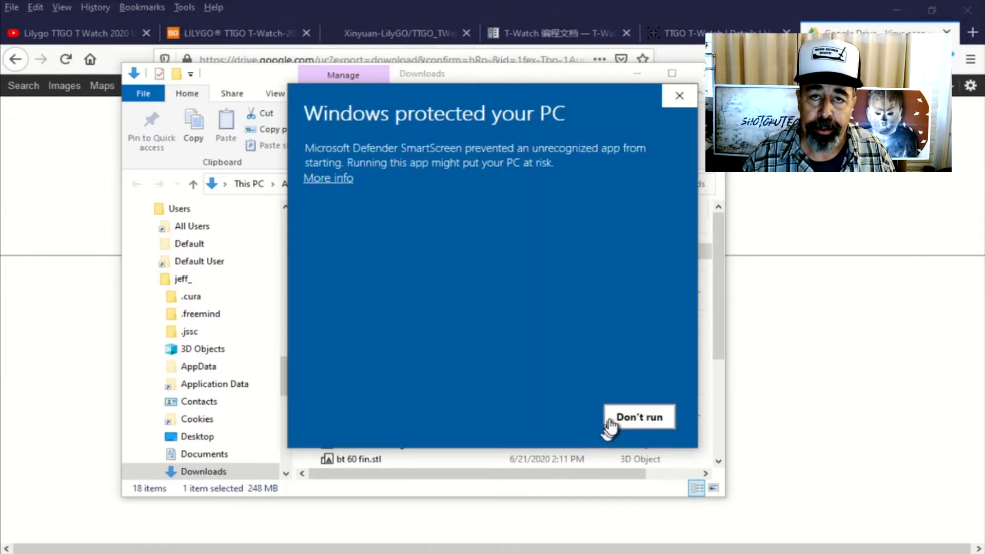
mouse_move(452, 352)
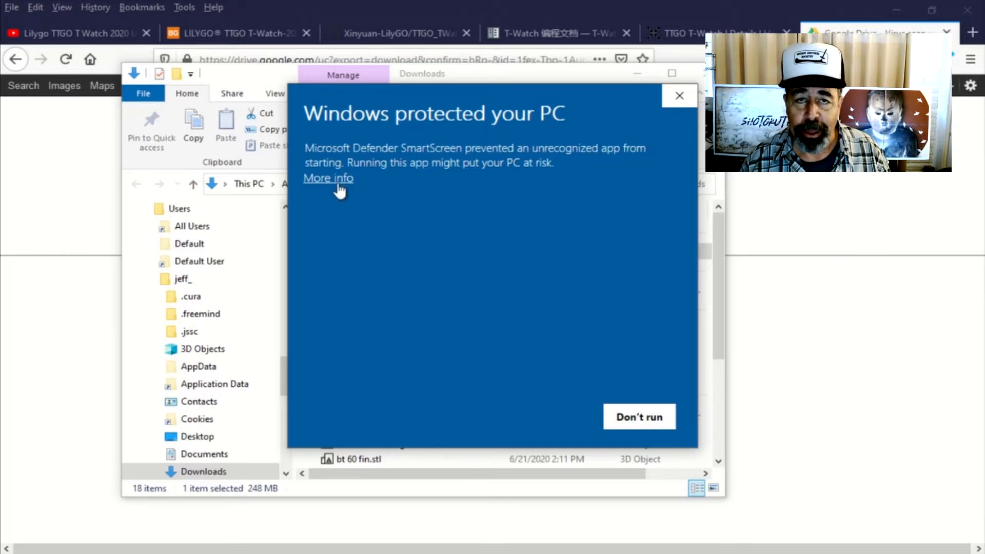
click(328, 178)
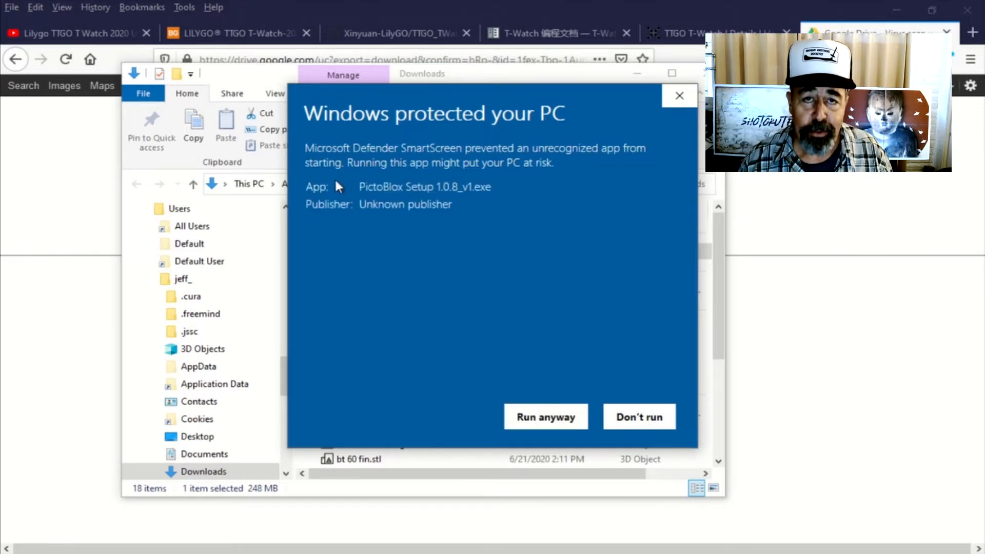
mouse_move(545, 417)
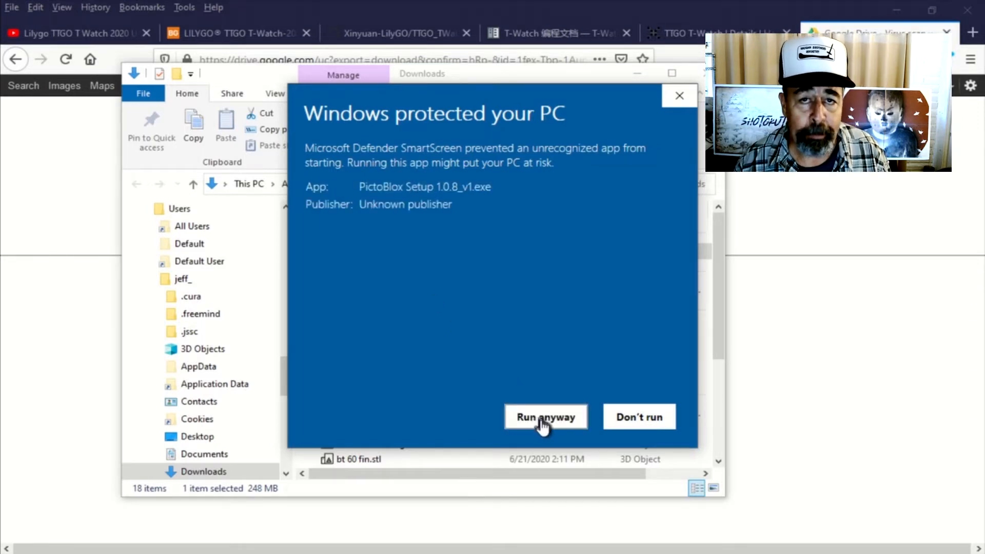
click(545, 416)
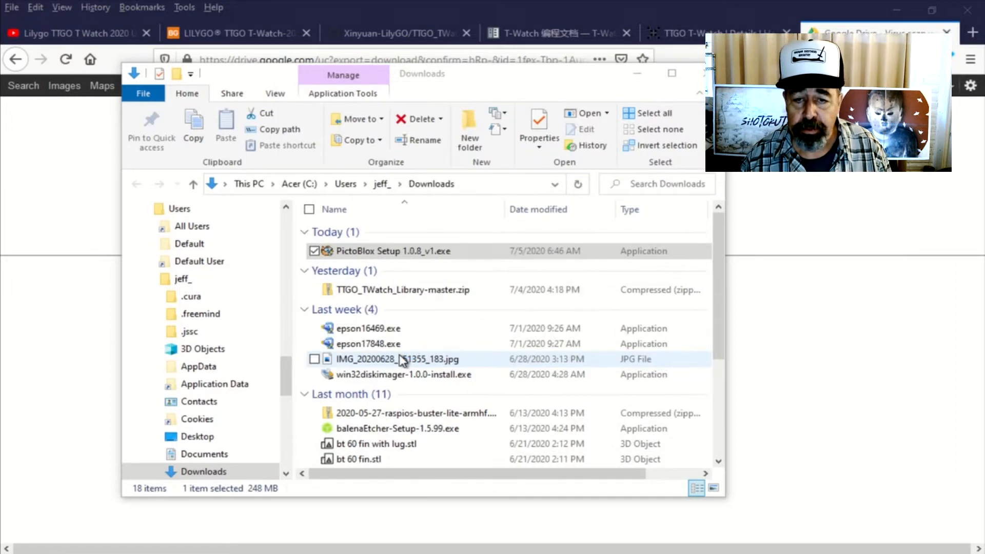
Install to C:\Program Files\PictoBlox and finish setup with 'Run PictoBlox' checked.
double_click(392, 251)
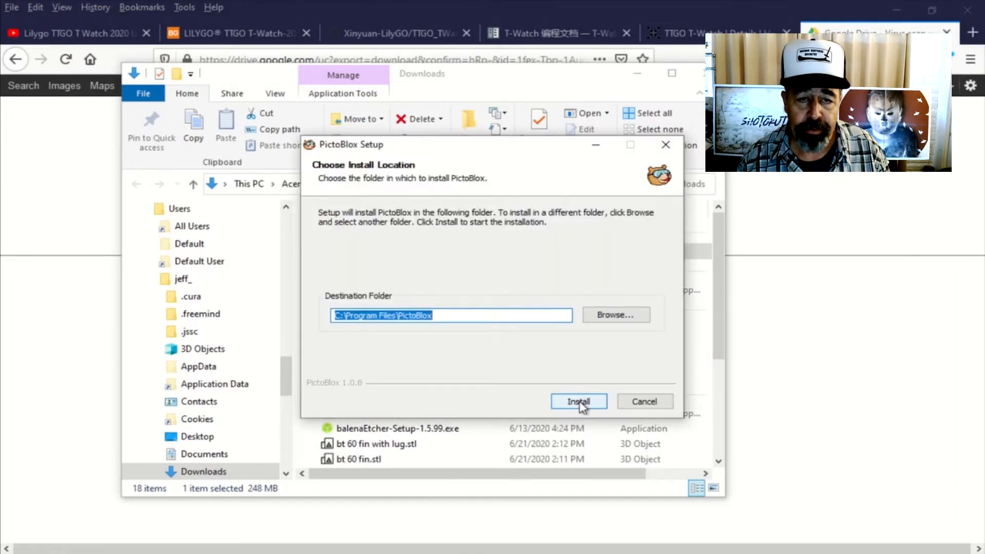
click(577, 401)
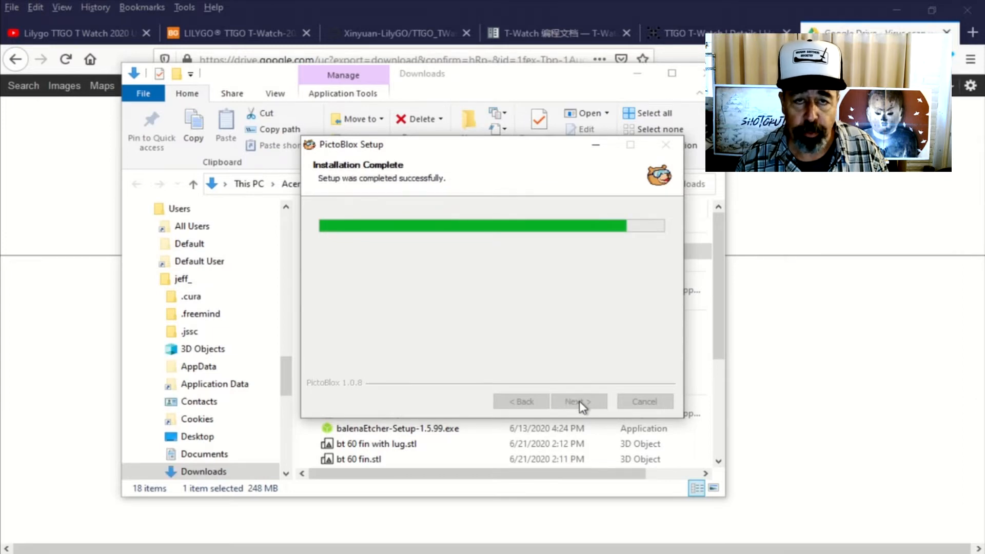
click(578, 401)
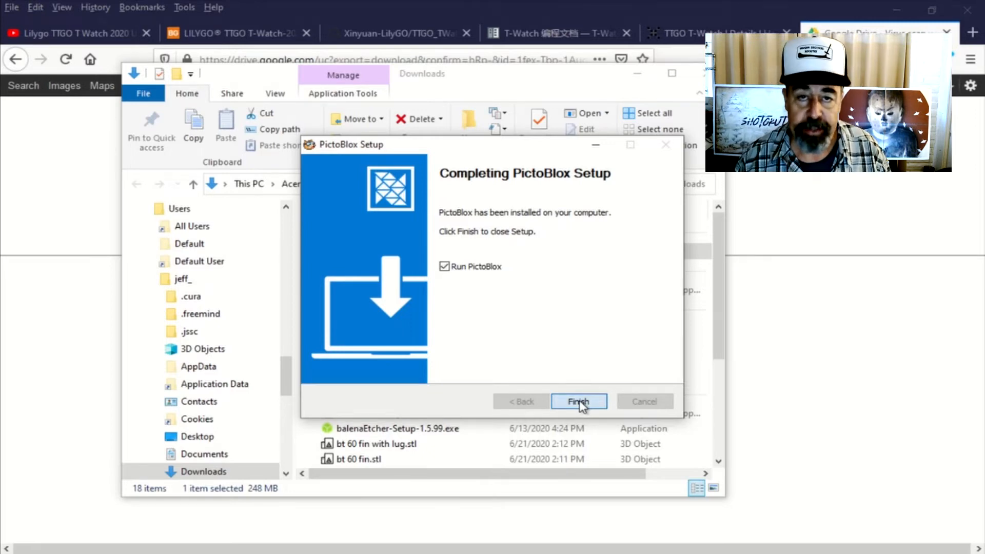
click(578, 401)
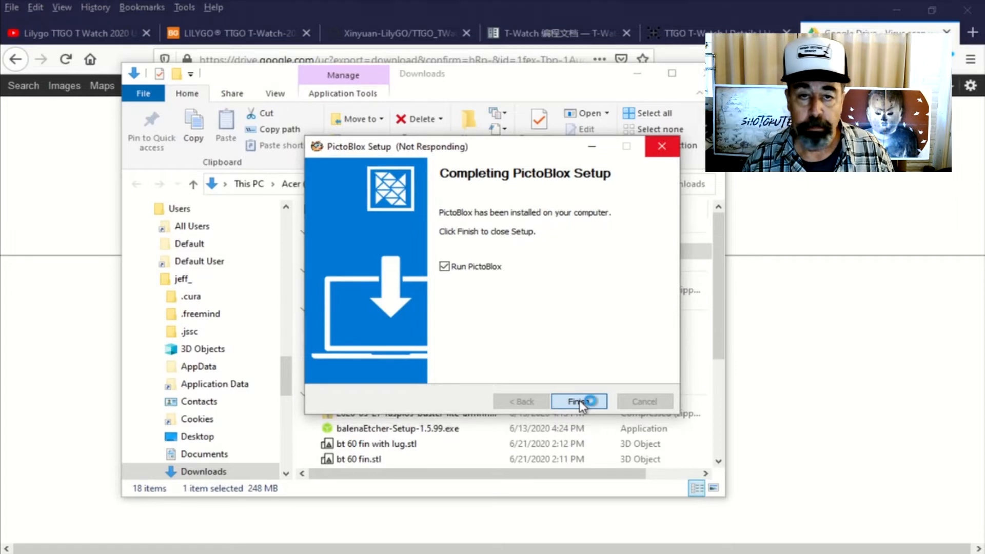
click(577, 401)
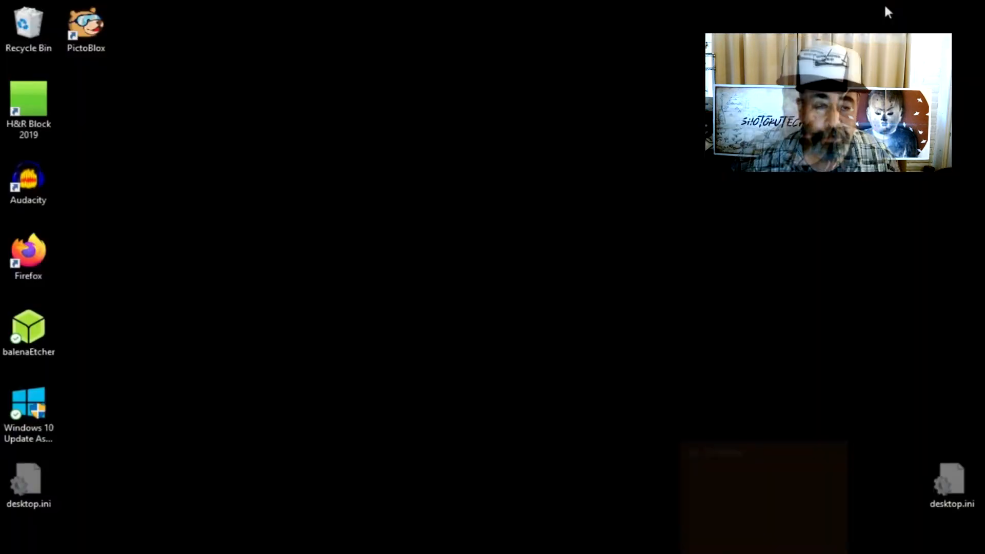
Start PictoBlox from the desktop shortcut and skip the update offer to a blank Tobi project.
double_click(85, 21)
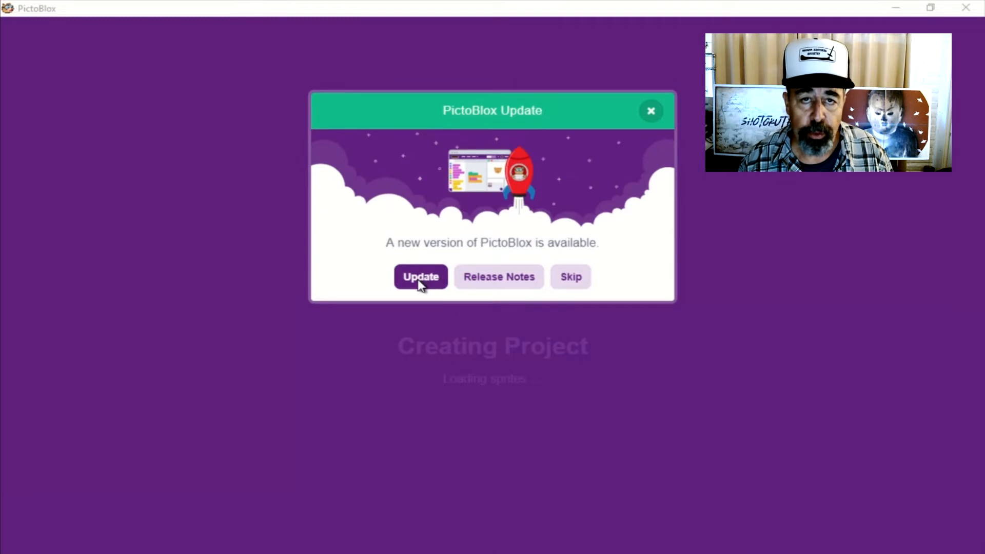
mouse_move(570, 279)
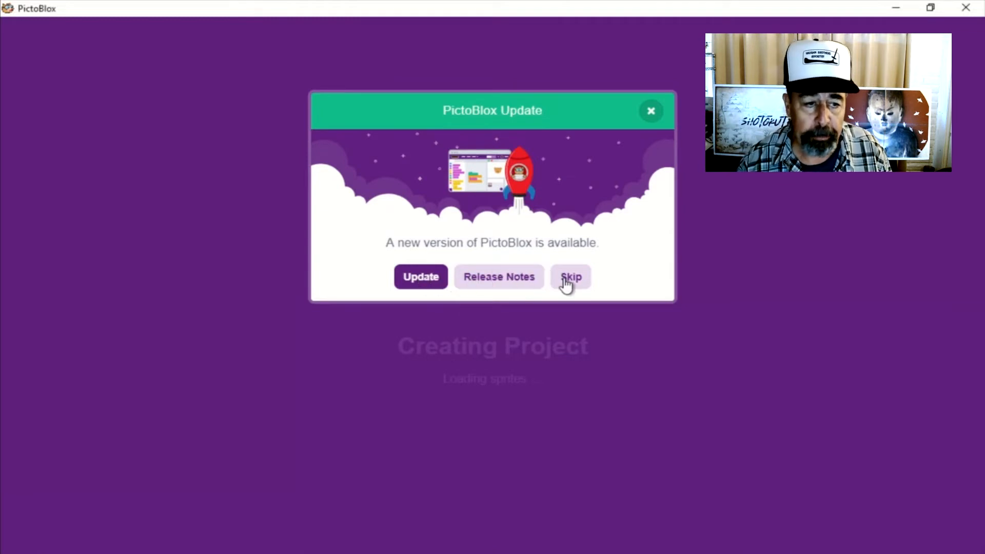
click(571, 276)
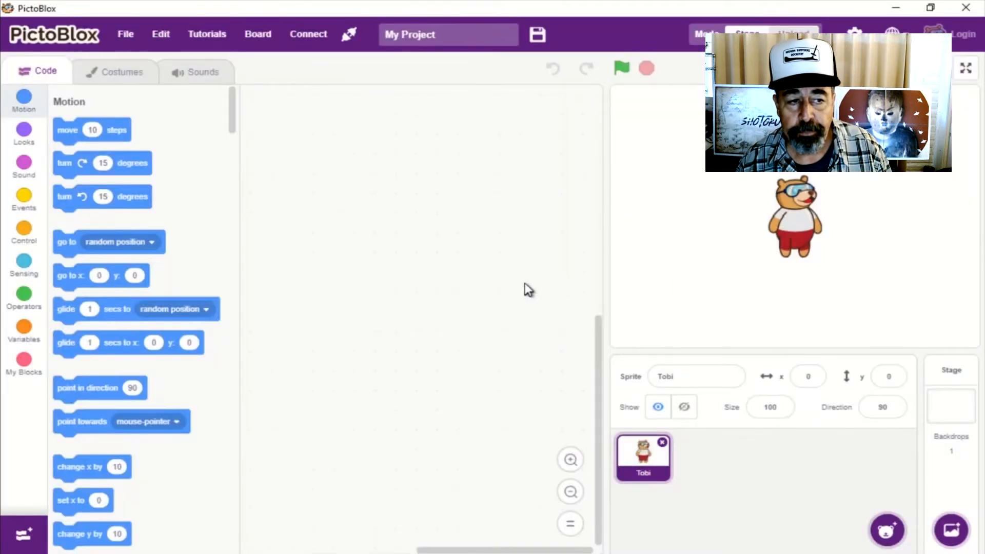
Browse the Looks, Sound, Events, Control and Sensing categories, ending on the empty My Blocks section.
click(23, 132)
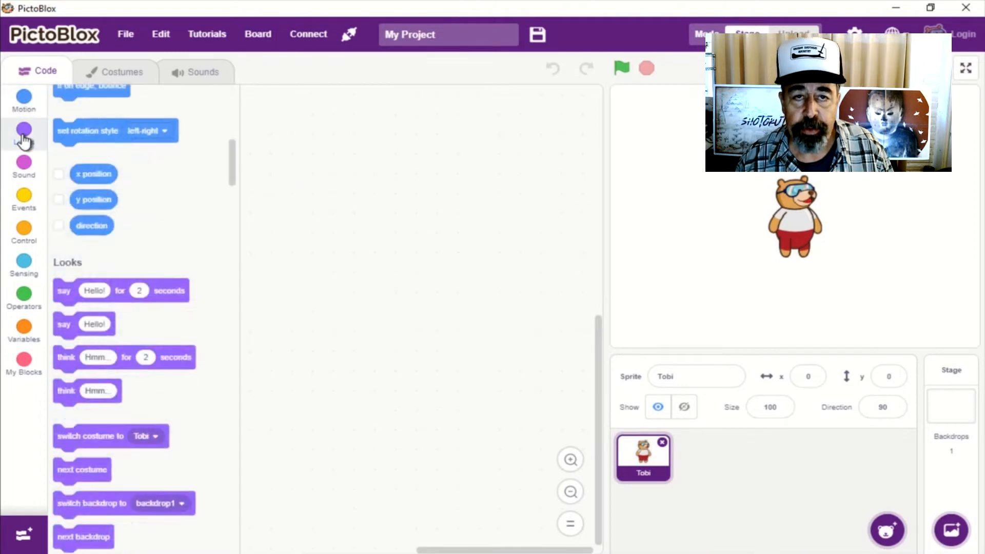
scroll(down, 3)
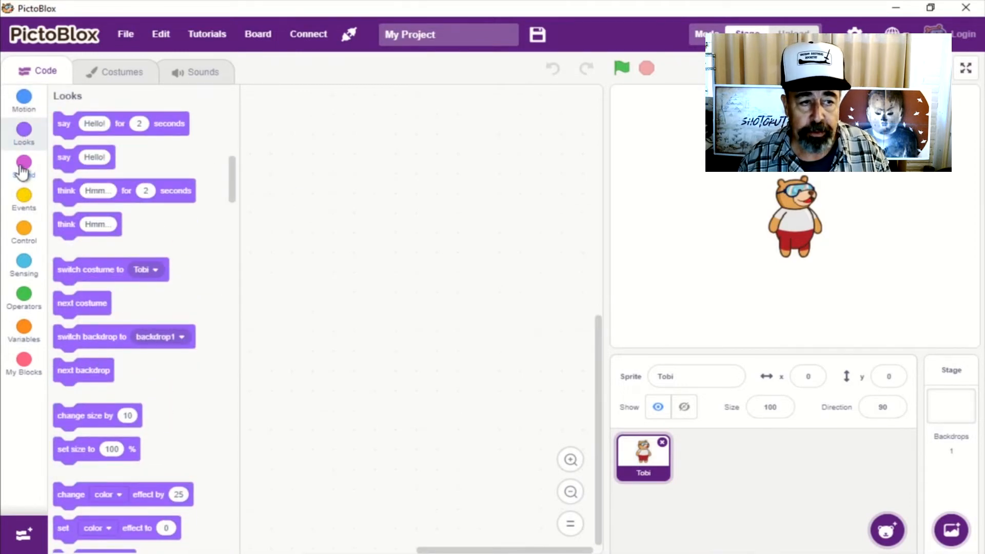
click(24, 166)
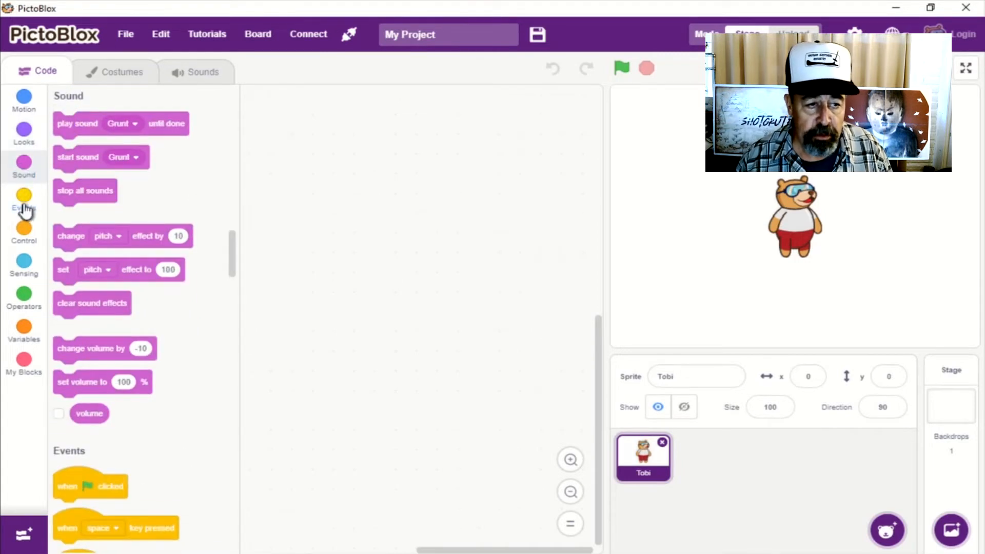
click(24, 200)
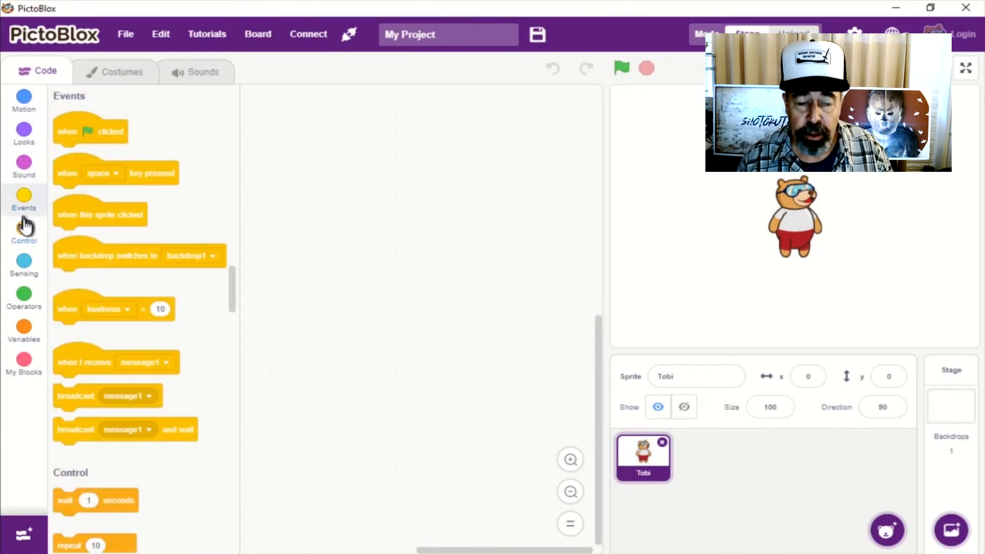
click(24, 233)
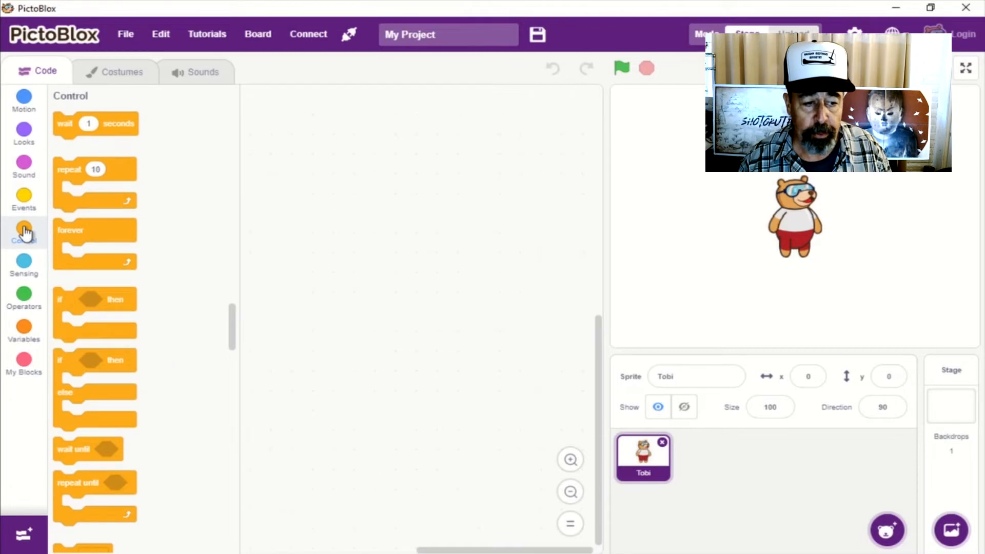
scroll(down, 3)
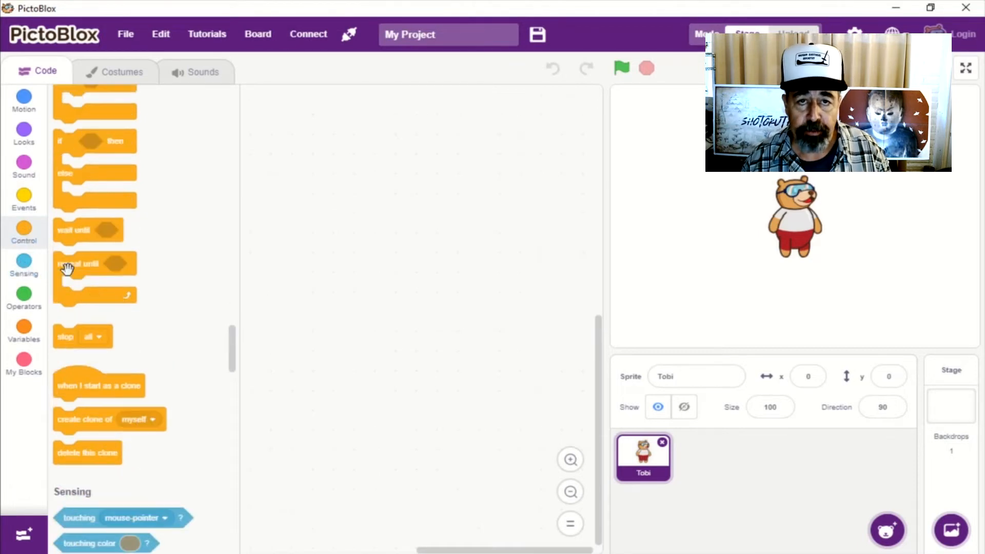
click(24, 100)
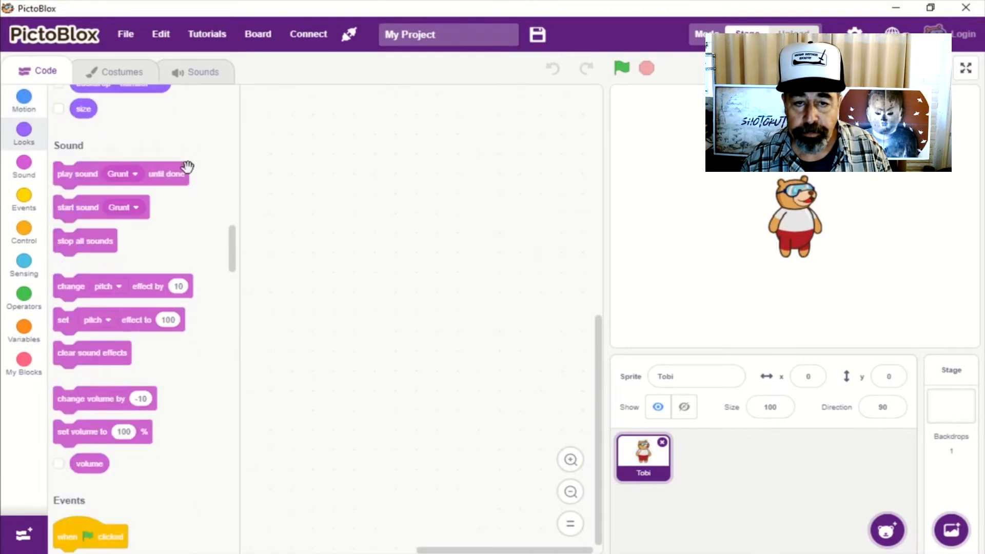
scroll(down, 3)
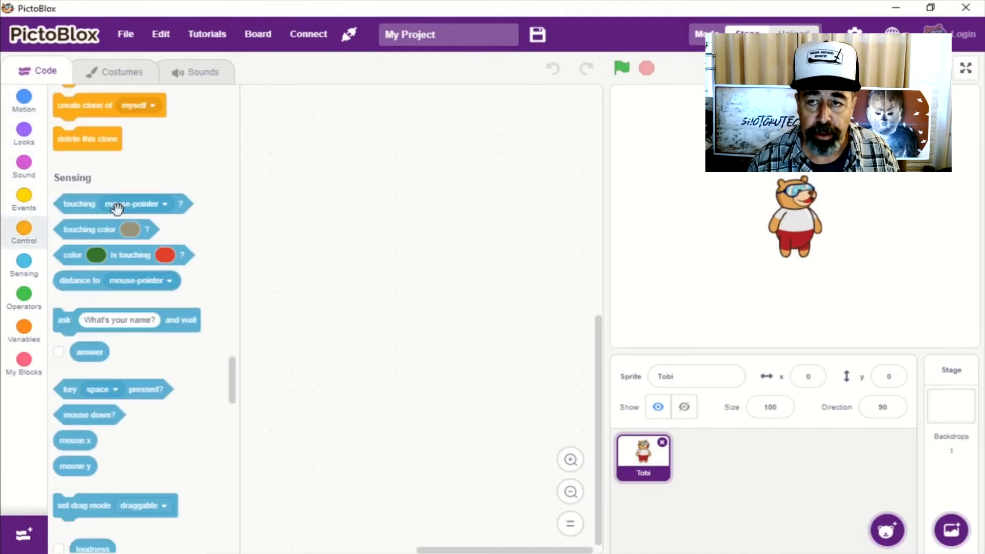
click(24, 296)
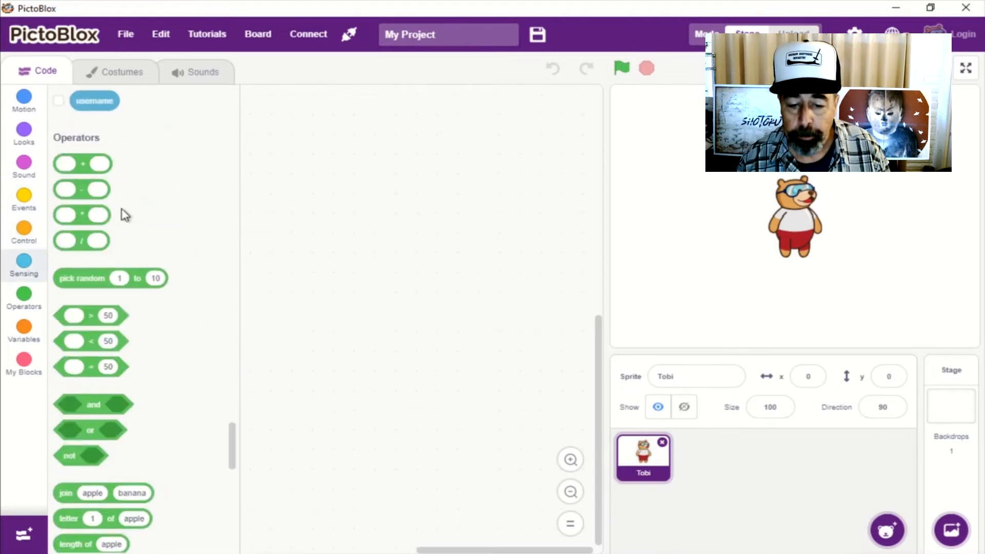
click(24, 362)
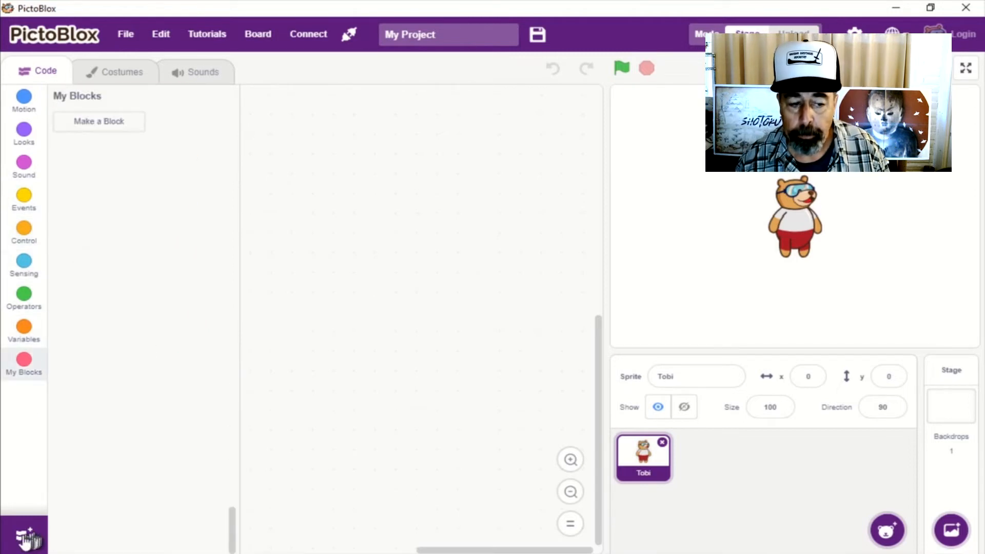
mouse_move(23, 534)
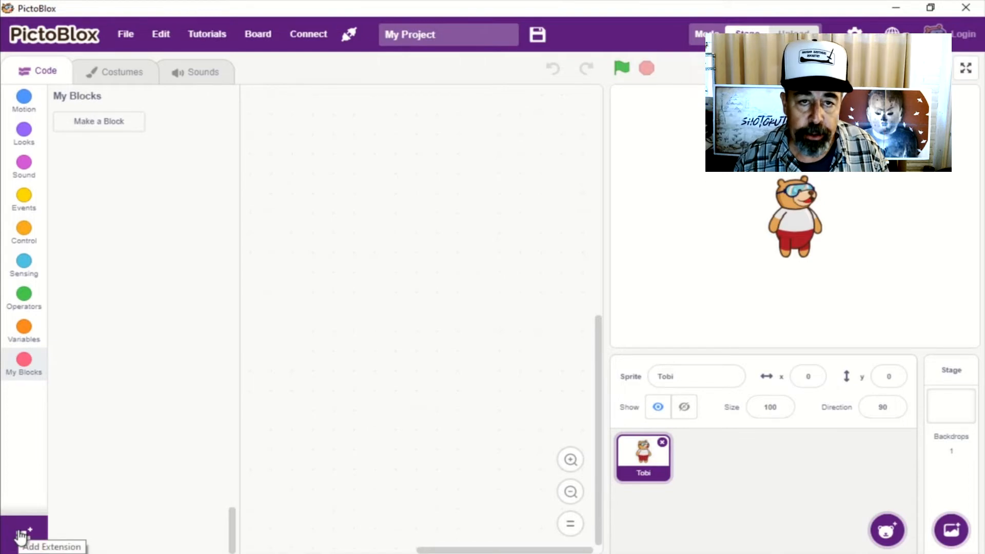
click(23, 533)
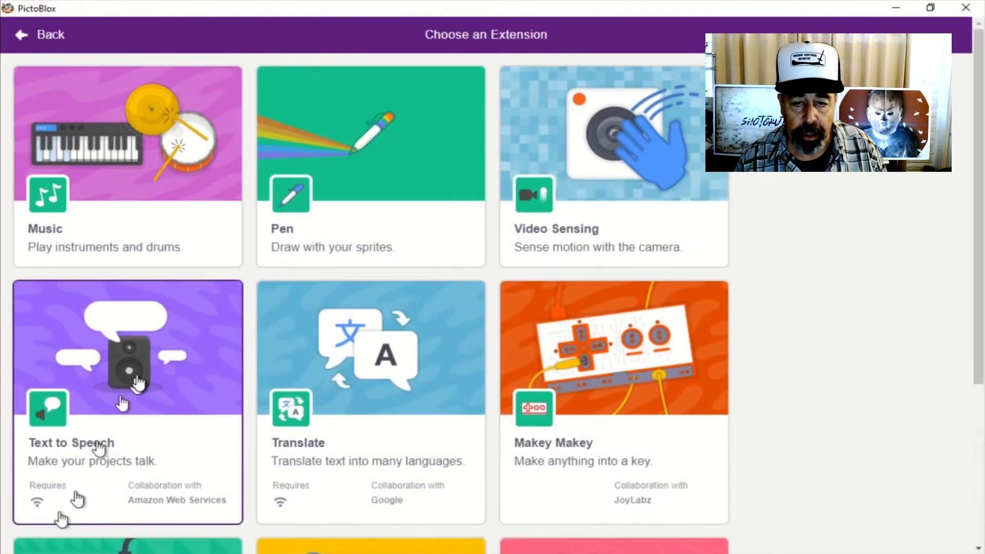
mouse_move(748, 257)
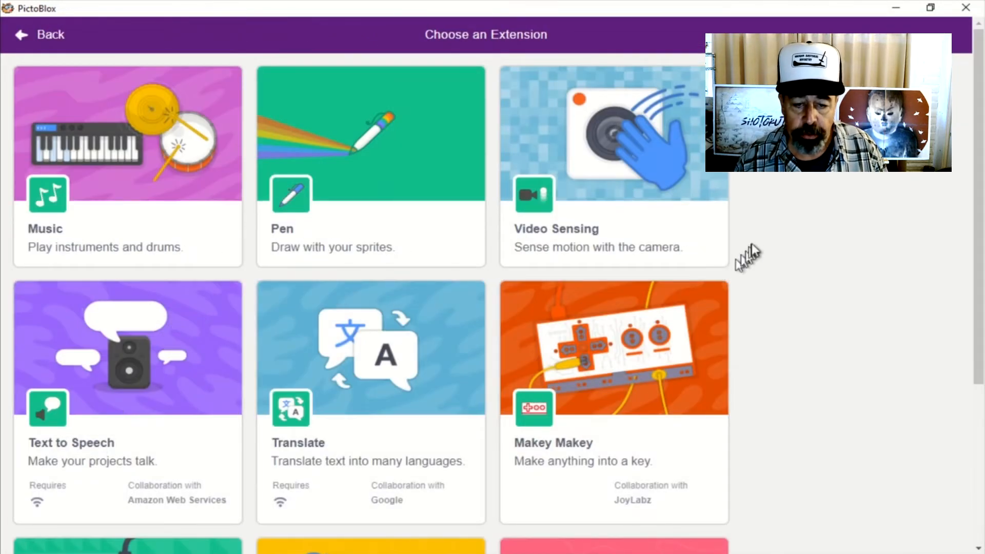
scroll(down, 3)
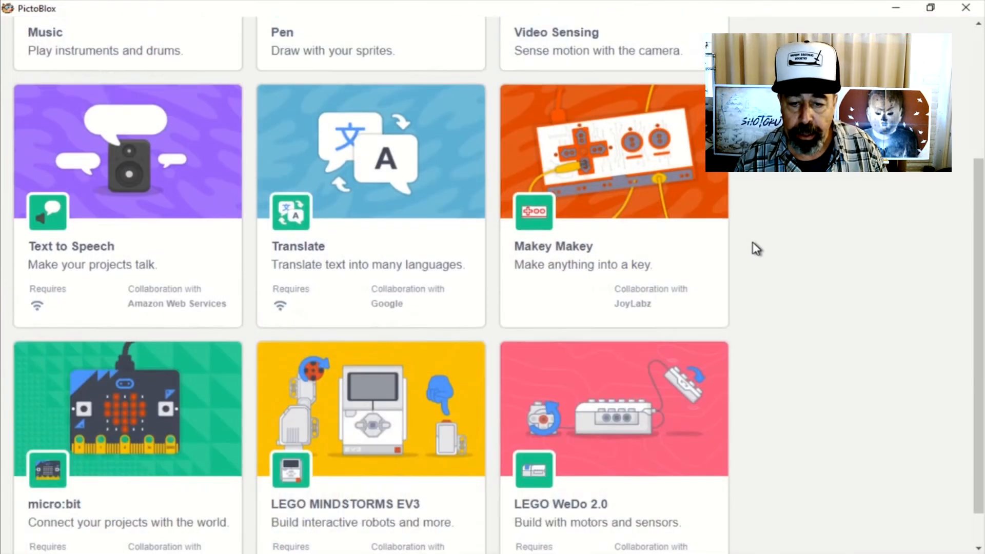
scroll(down, 3)
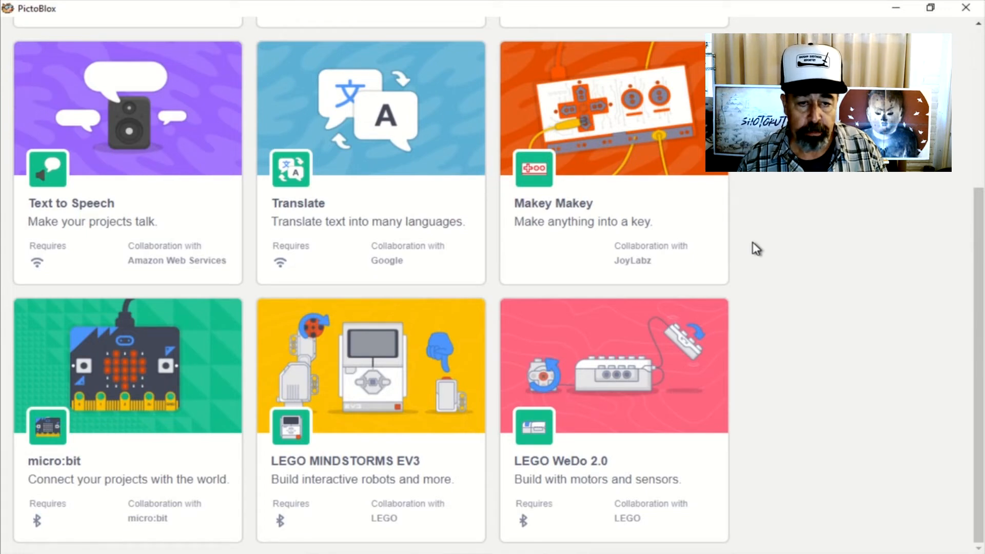
scroll(up, 3)
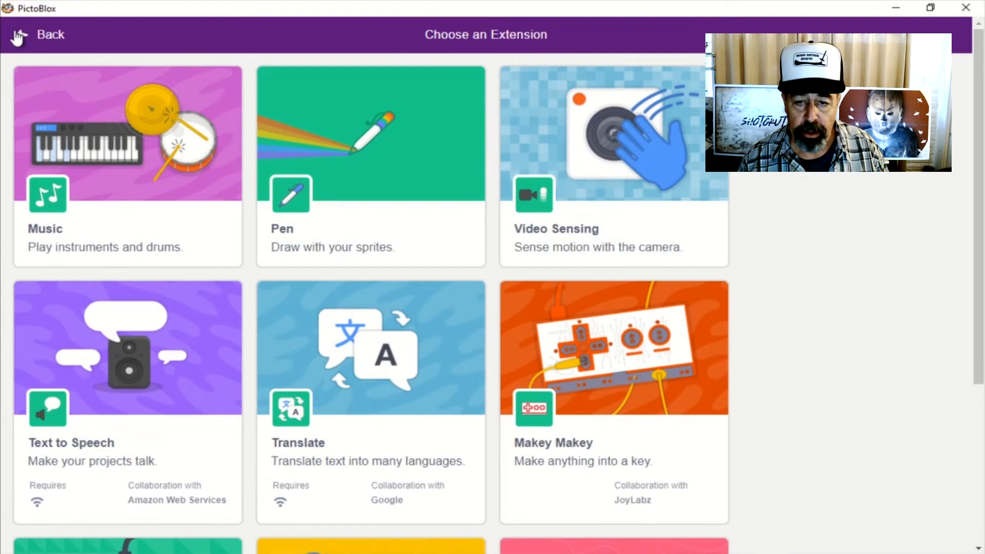
click(41, 35)
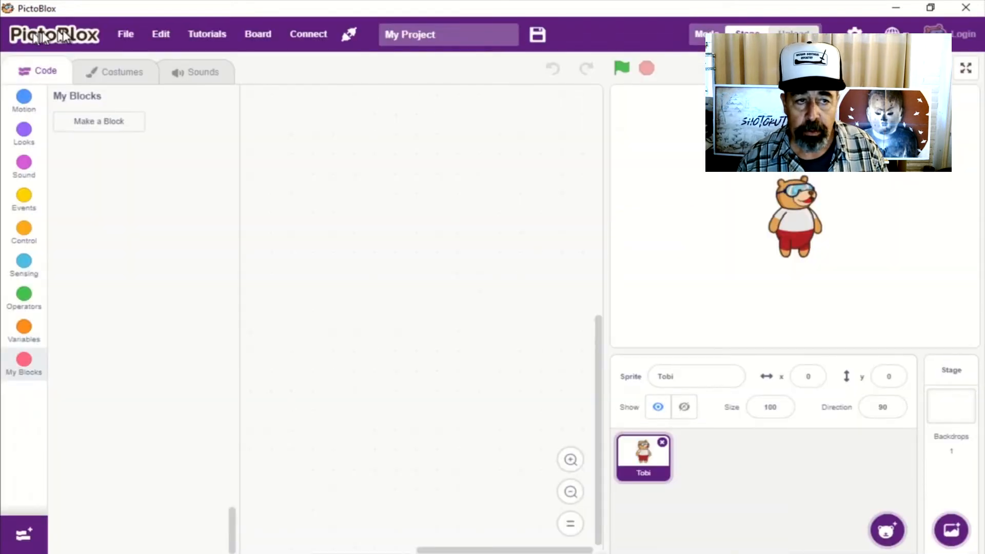
mouse_move(119, 72)
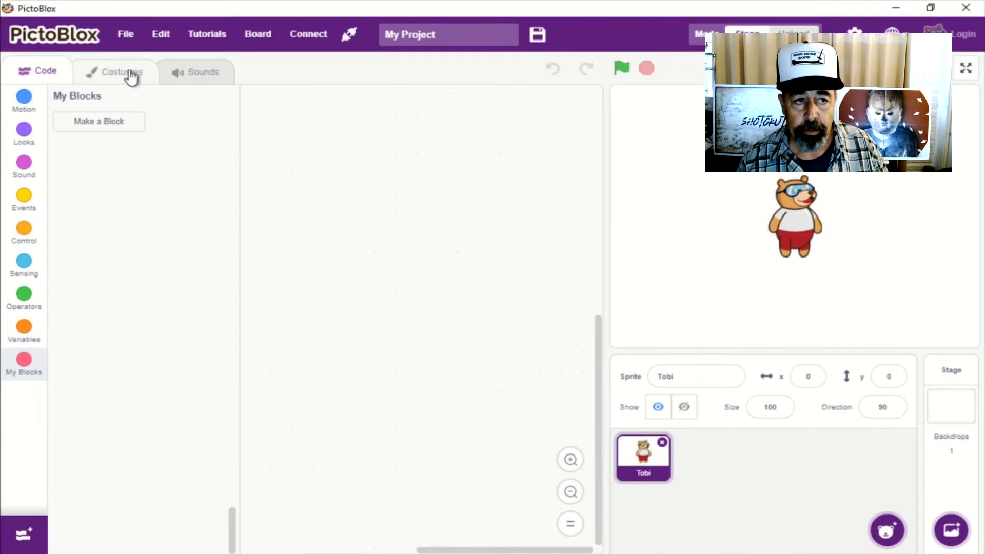
View Tobi's four costumes and the Grunt sound, then look at the File and Edit menus.
click(114, 72)
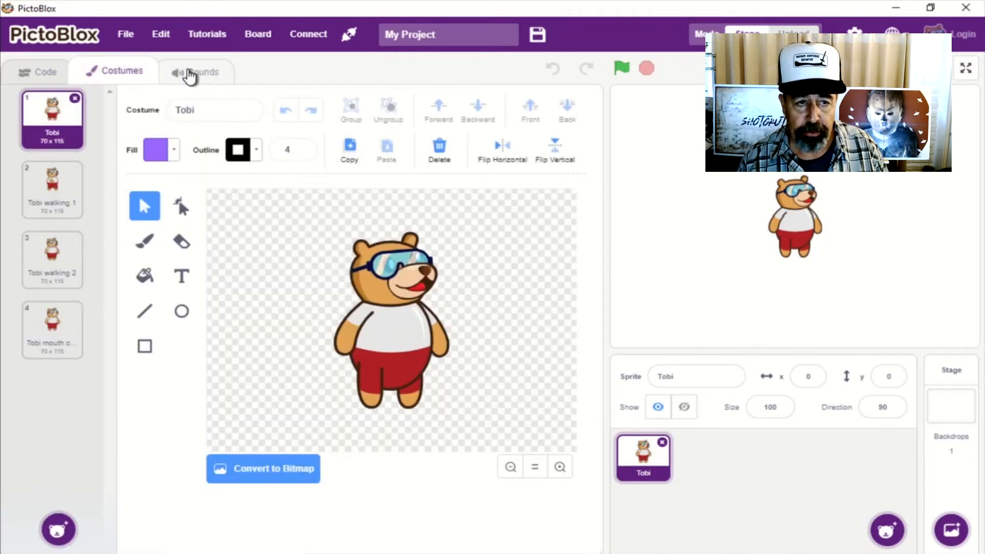
click(196, 71)
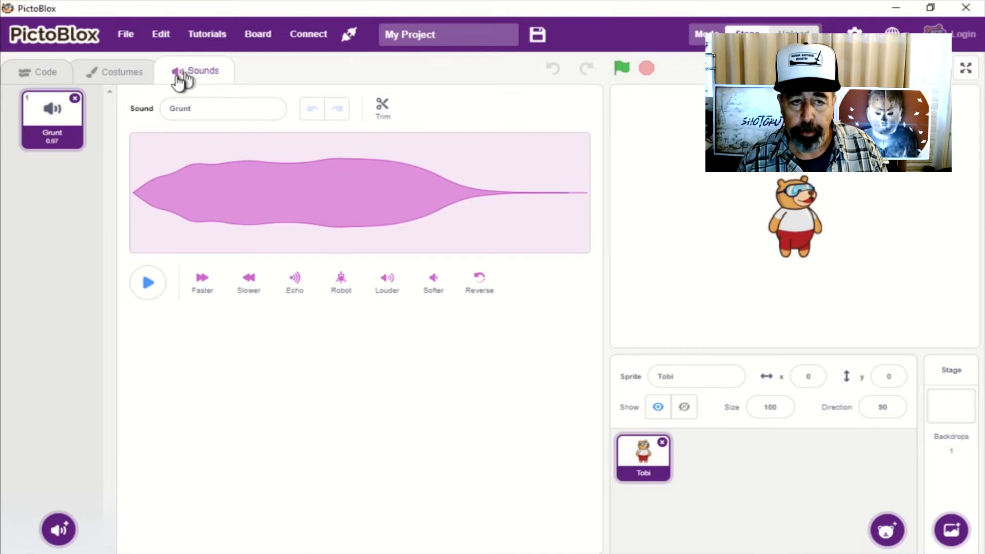
click(126, 34)
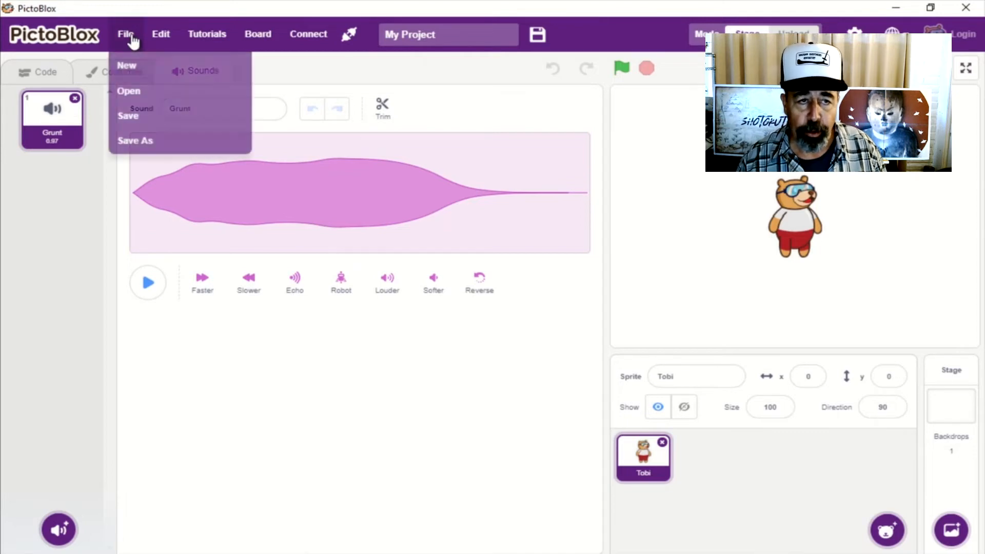
mouse_move(164, 143)
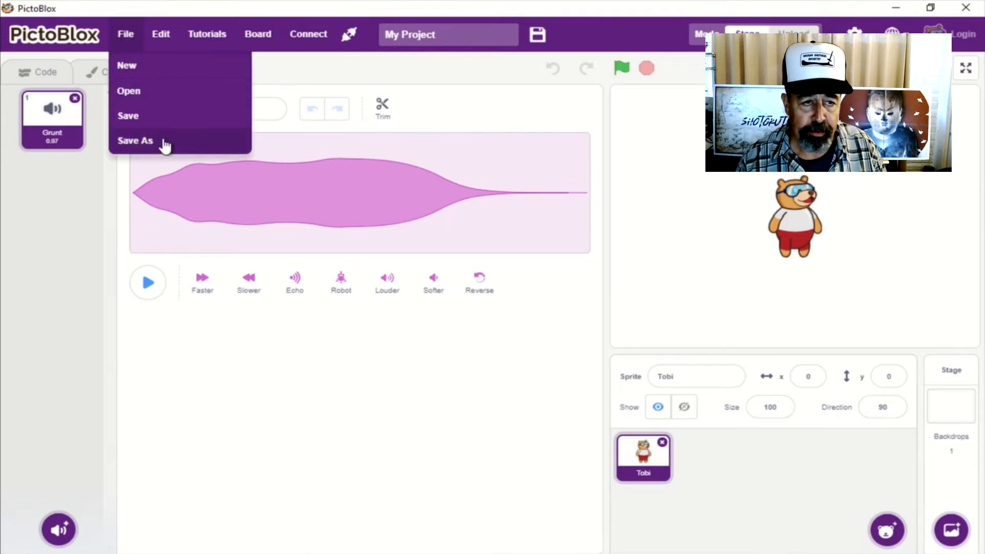
mouse_move(161, 34)
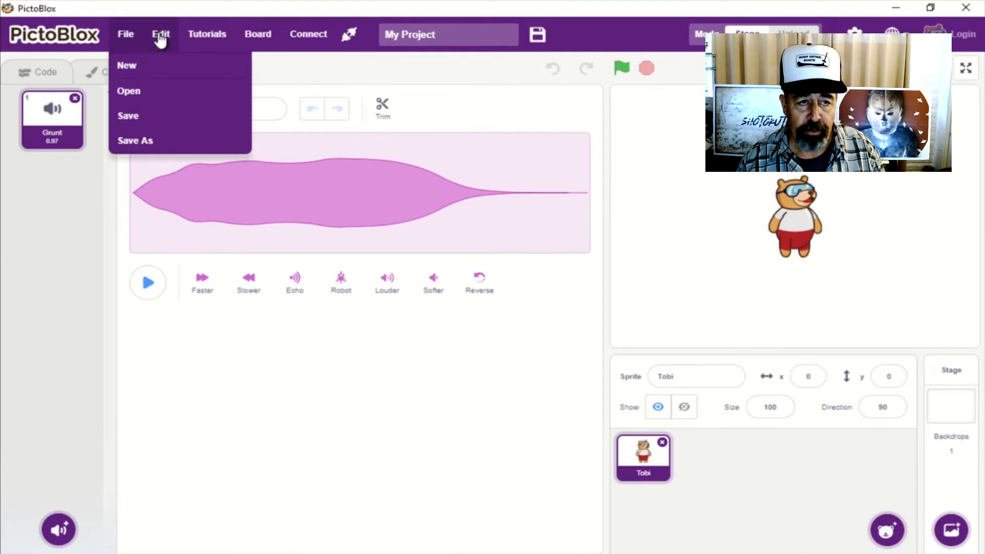
click(162, 34)
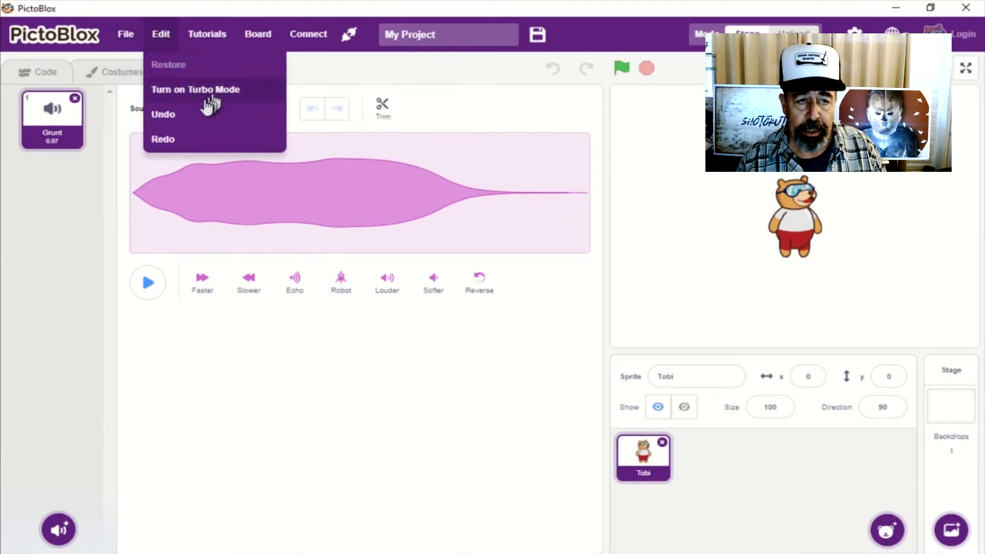
mouse_move(206, 33)
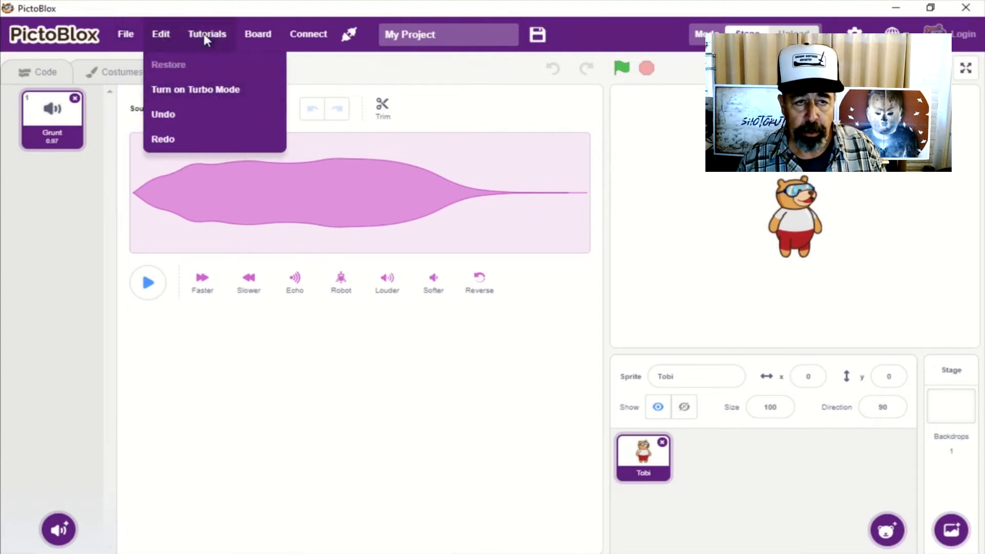
Scroll through the Choose a Tutorial gallery to its end and go Back to the editor.
click(206, 34)
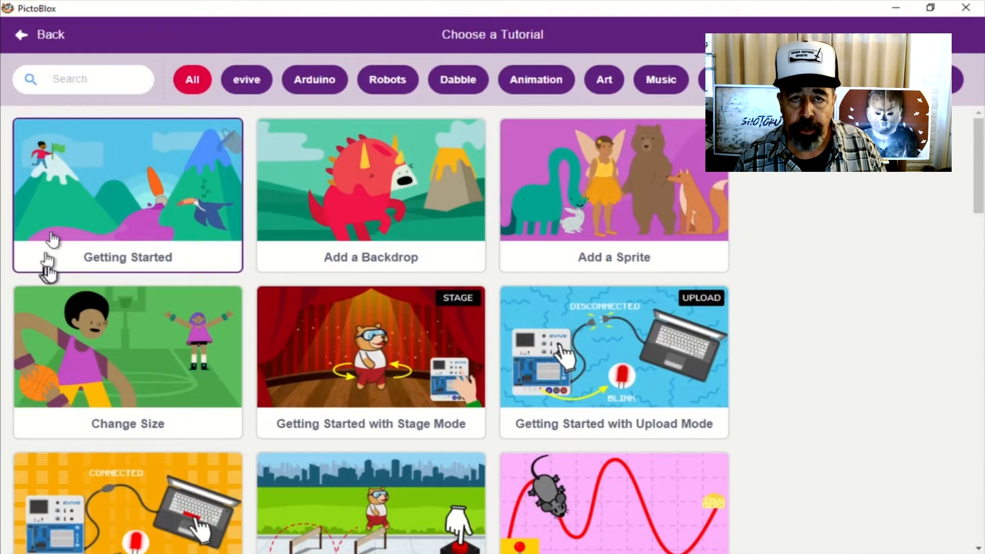
mouse_move(497, 278)
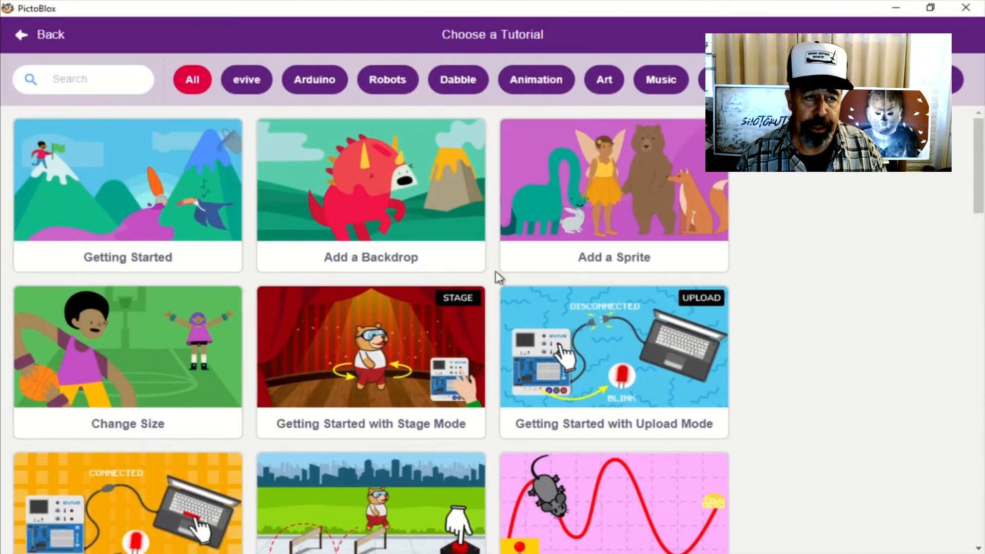
scroll(down, 3)
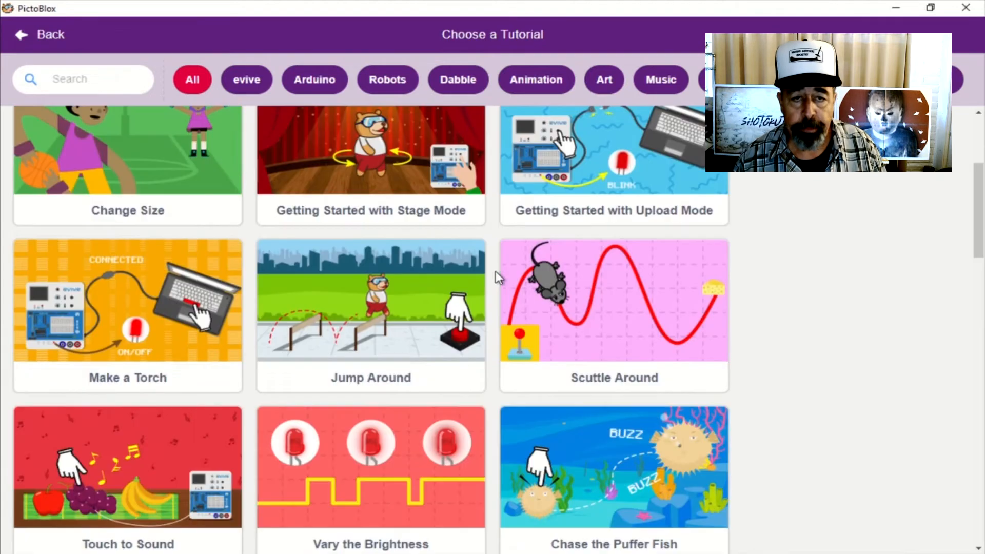
scroll(down, 3)
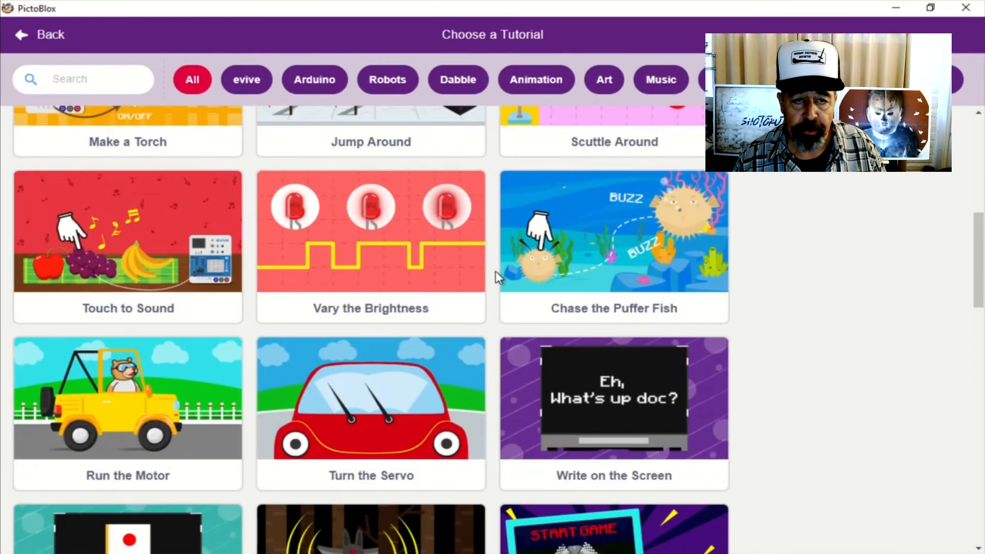
scroll(down, 3)
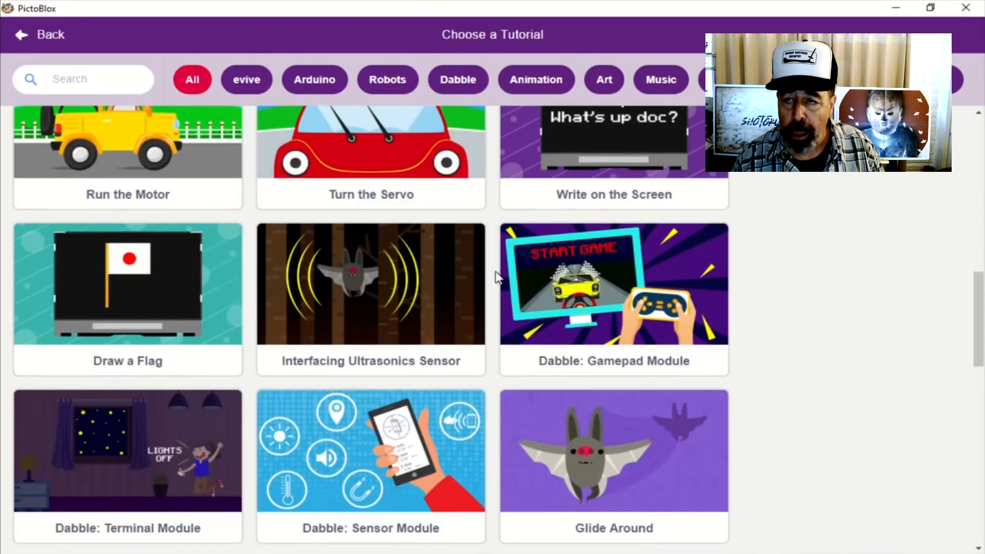
scroll(up, 3)
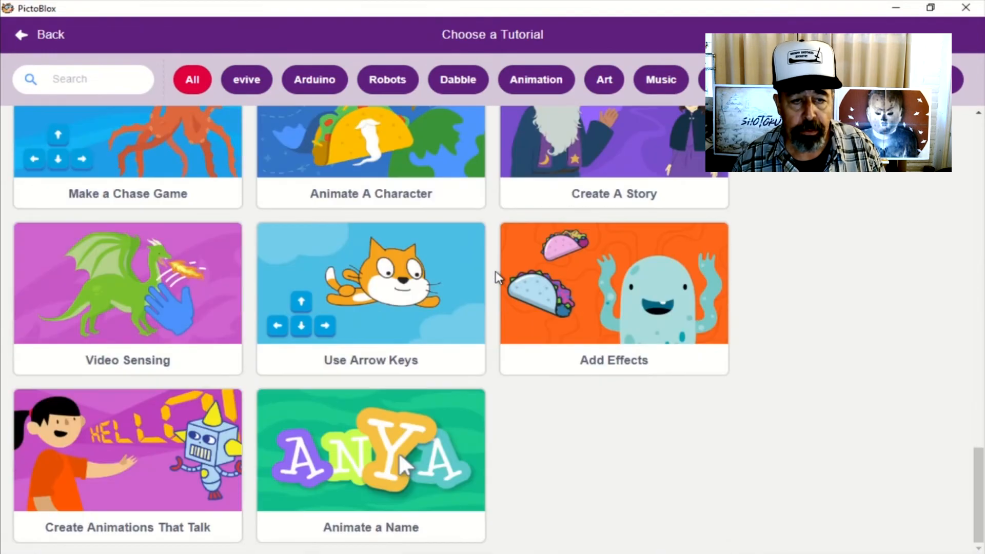
scroll(up, 3)
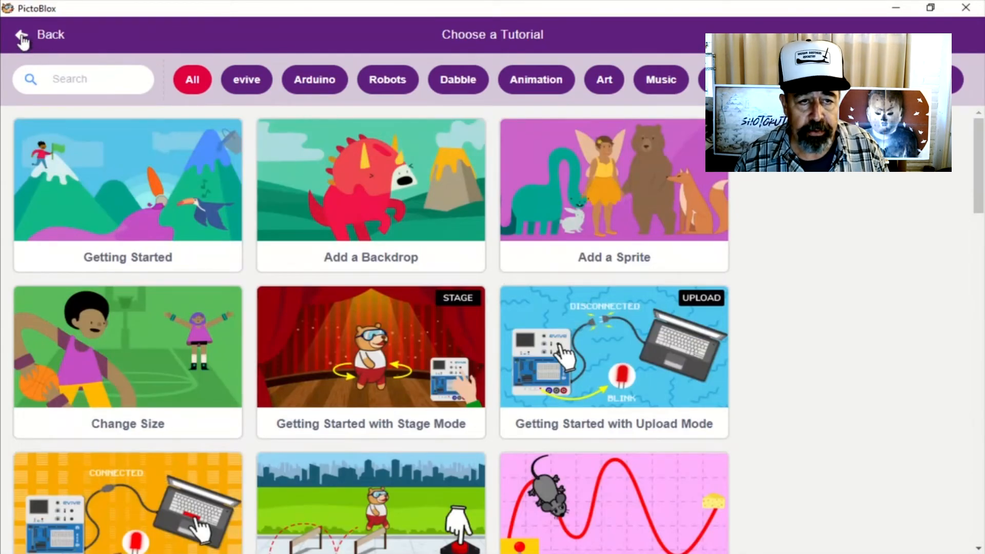
click(20, 35)
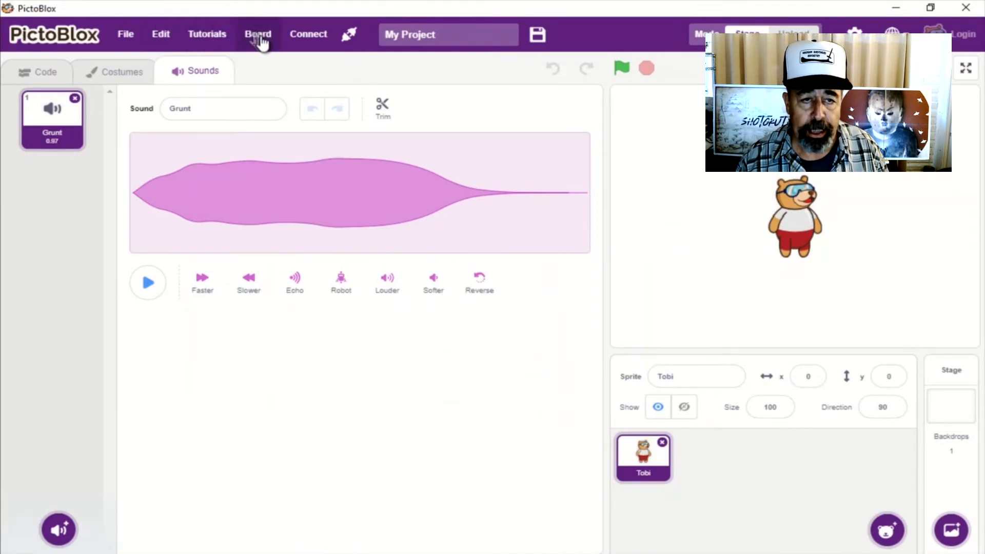
Choose ESP32 from the Board list and bring up the Connect to Port dialog.
click(257, 34)
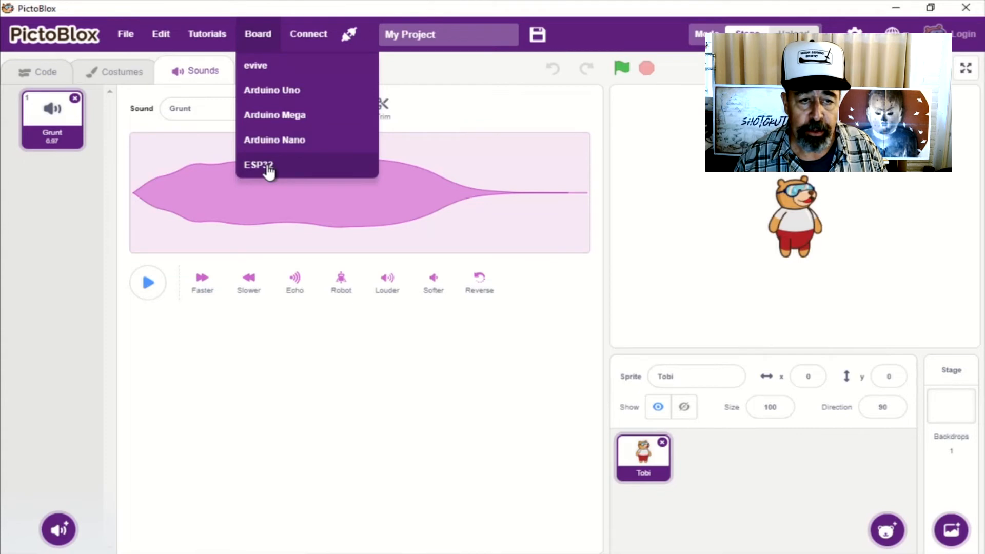
mouse_move(276, 160)
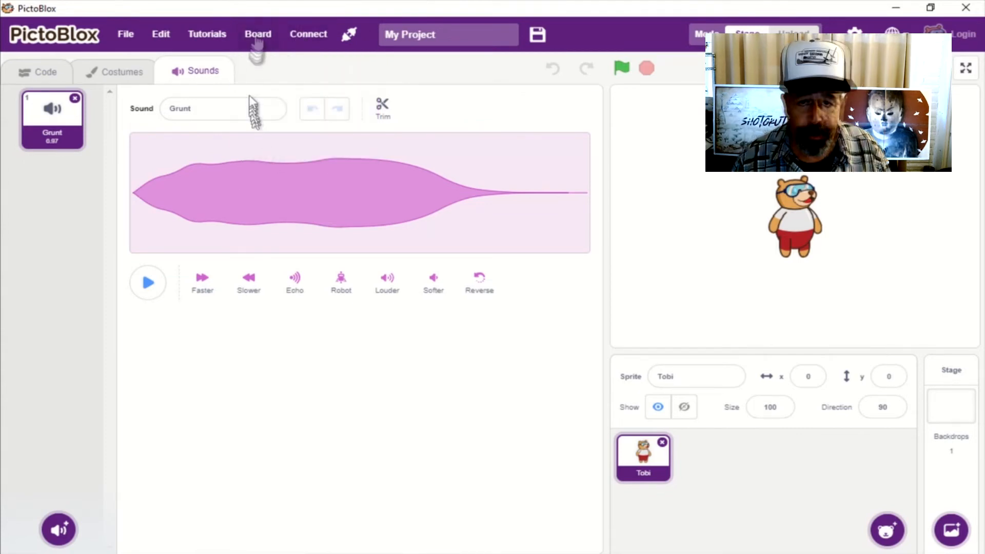
click(257, 34)
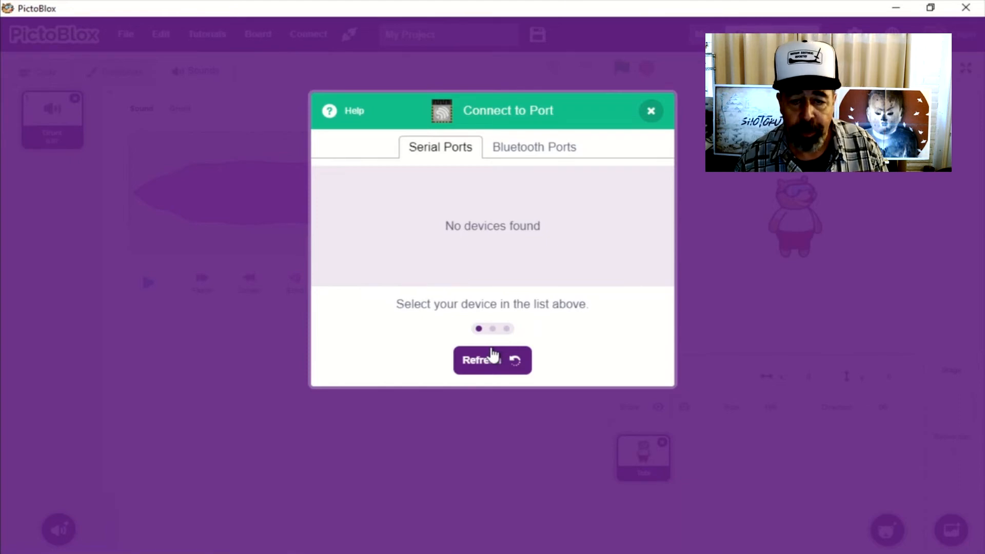
Refresh the serial device list, connect the ESP32 on COM6 and return to the editor.
click(491, 360)
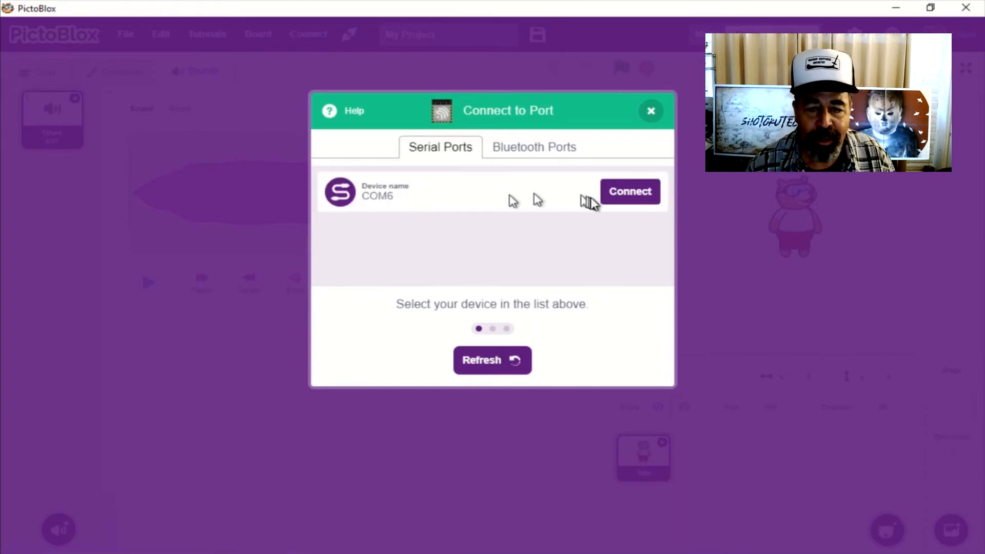
click(629, 192)
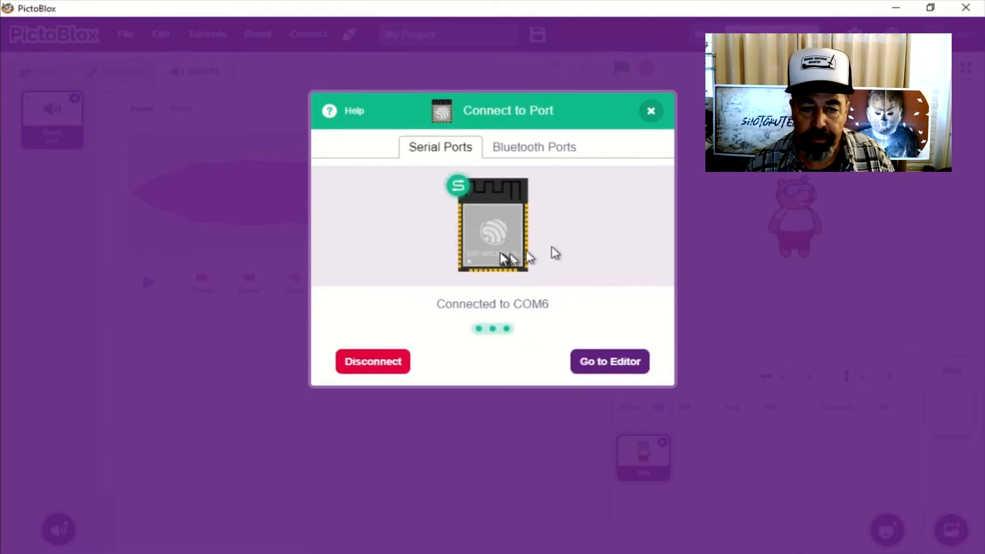
click(609, 362)
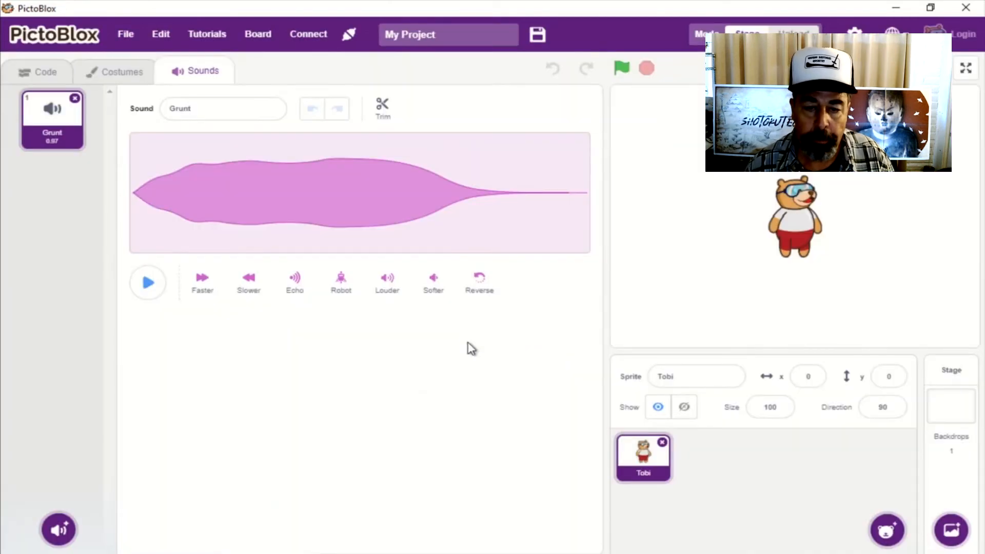
Reopen the board connection window and go back to the editor again.
click(309, 34)
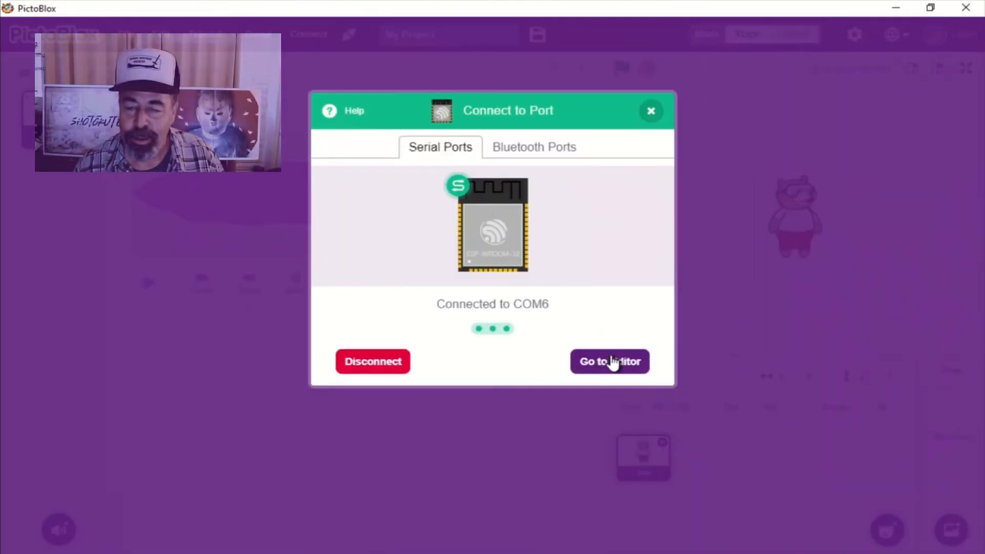
click(609, 362)
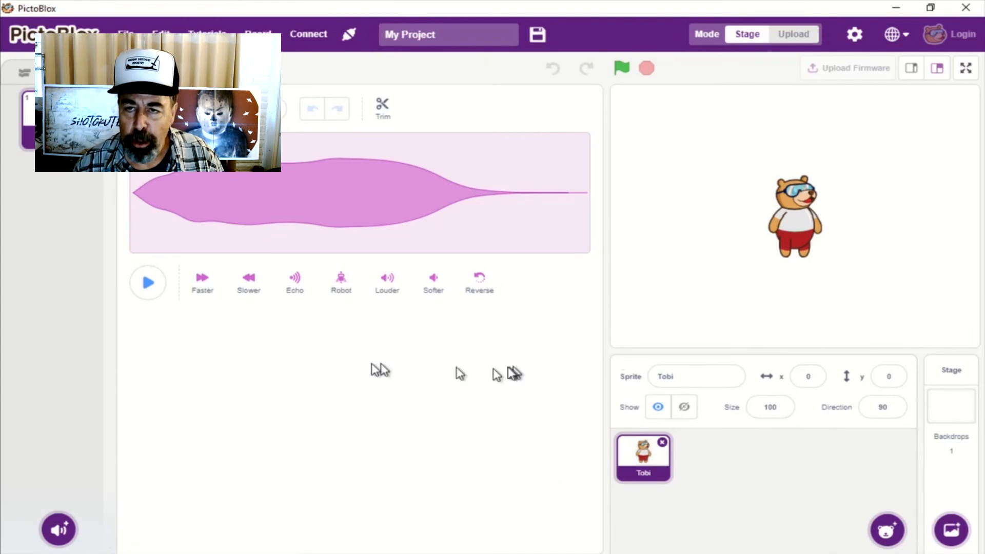
mouse_move(351, 370)
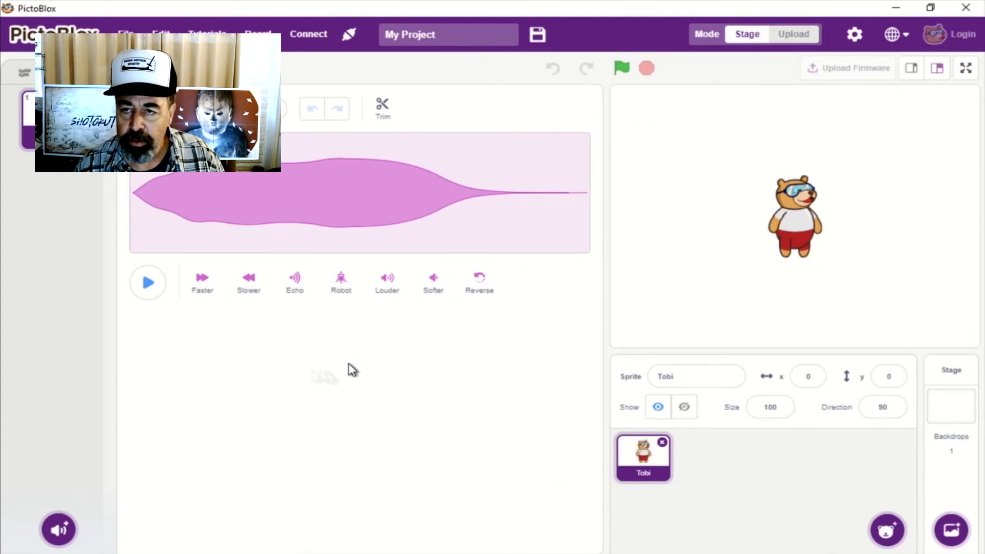
Check the language list, keep English, and reopen the Connect to Port window on COM6.
click(894, 35)
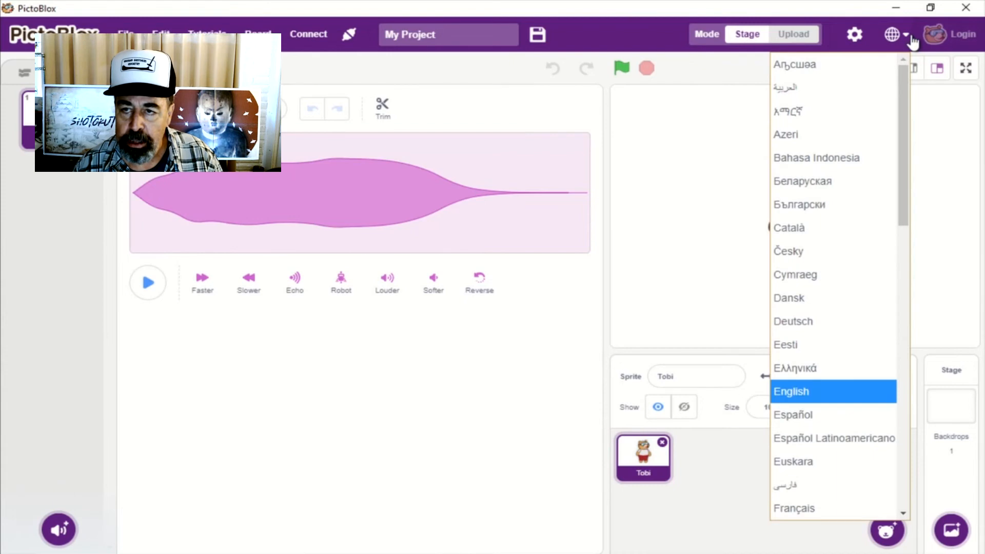
mouse_move(855, 391)
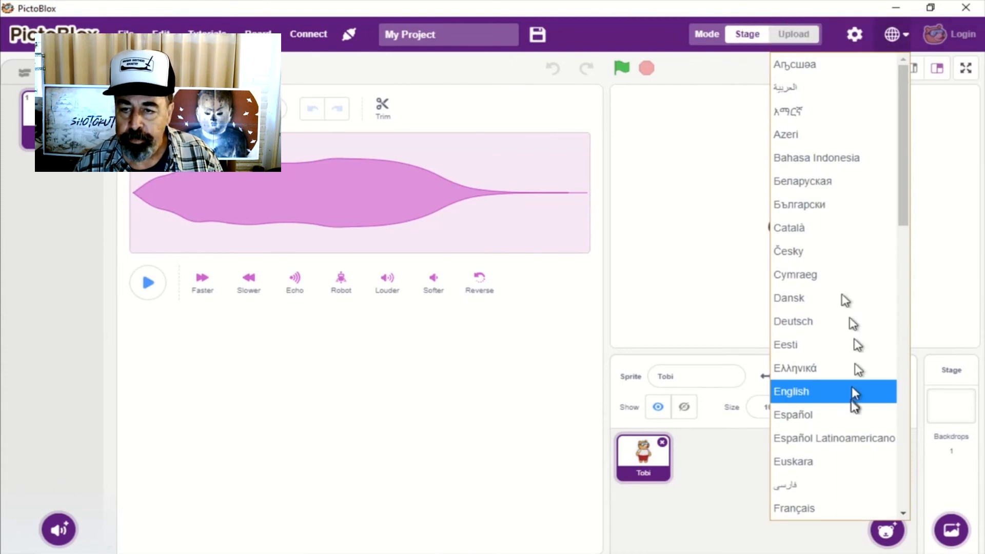
mouse_move(823, 312)
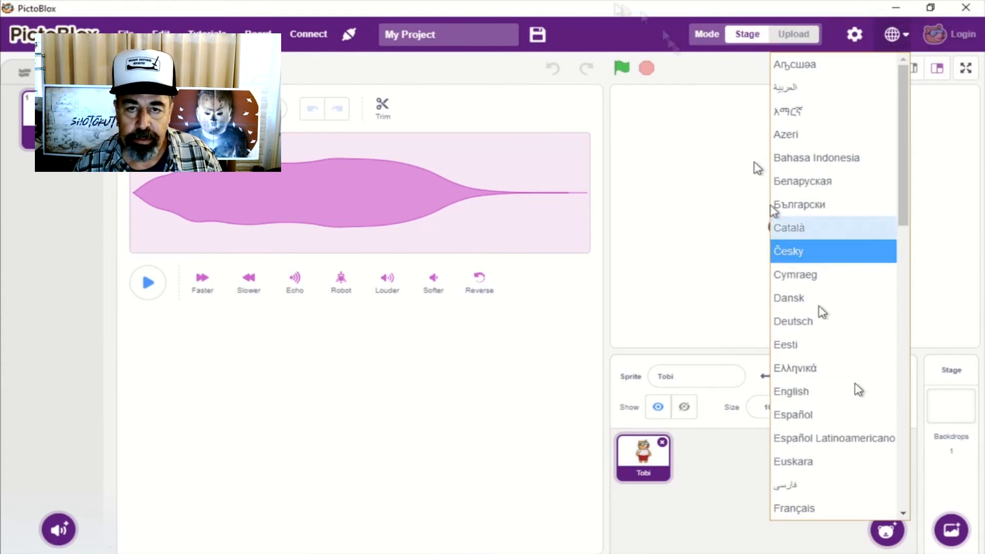
click(537, 35)
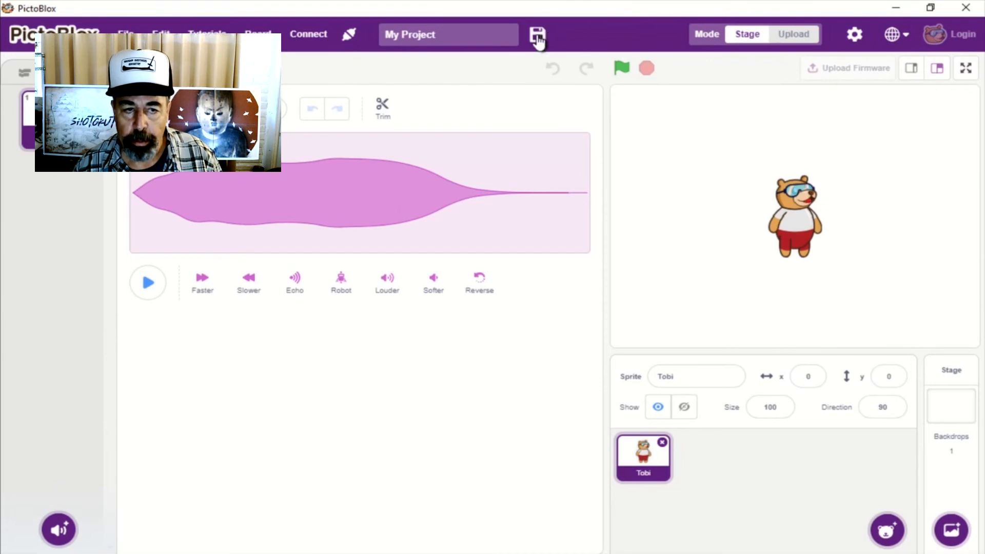
click(854, 35)
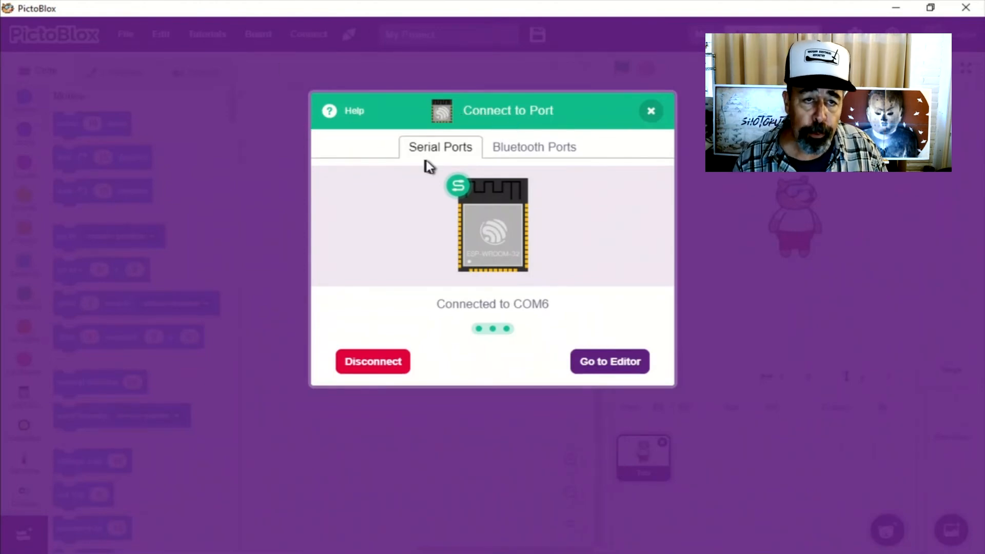
mouse_move(609, 361)
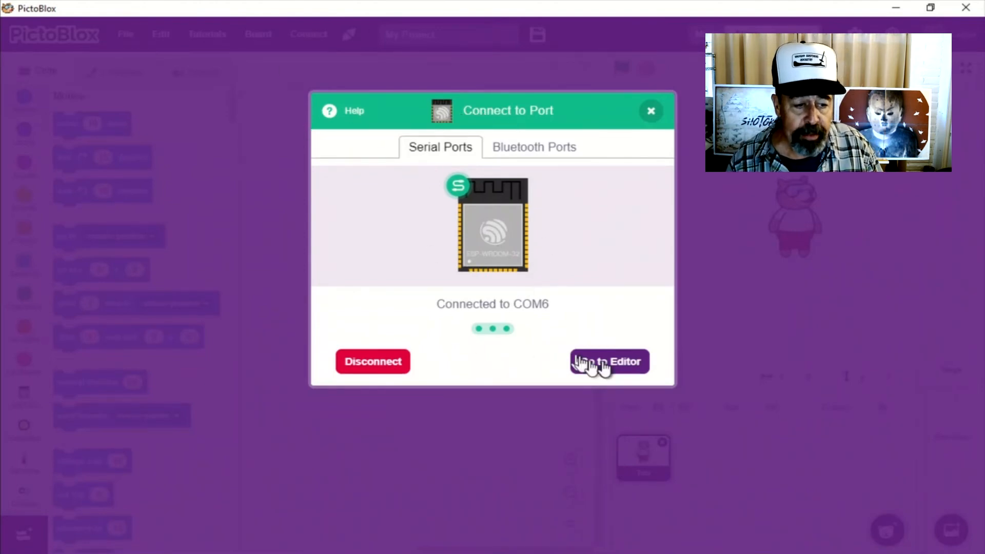
Go back to the editor, now listing the ESP32 and Actuators block sections.
click(609, 361)
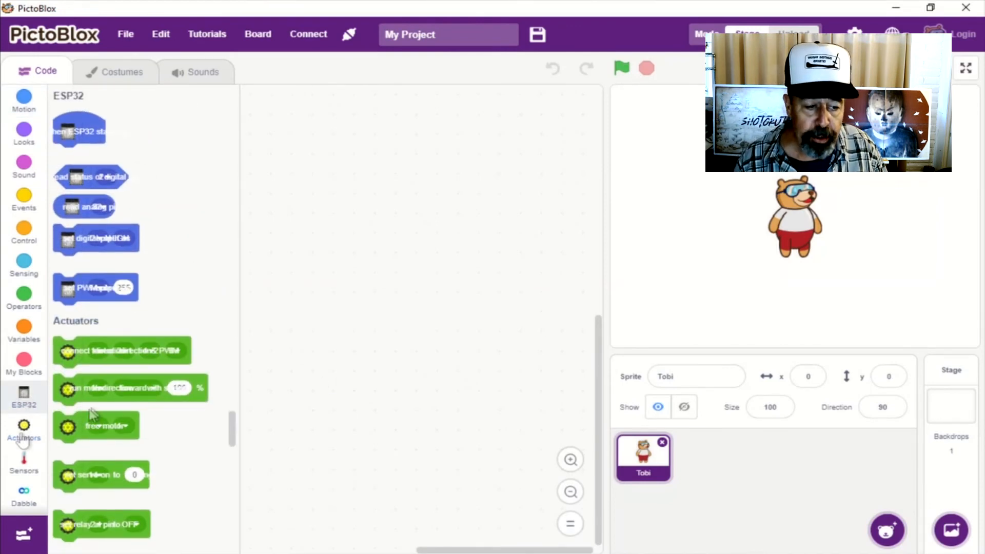
scroll(down, 3)
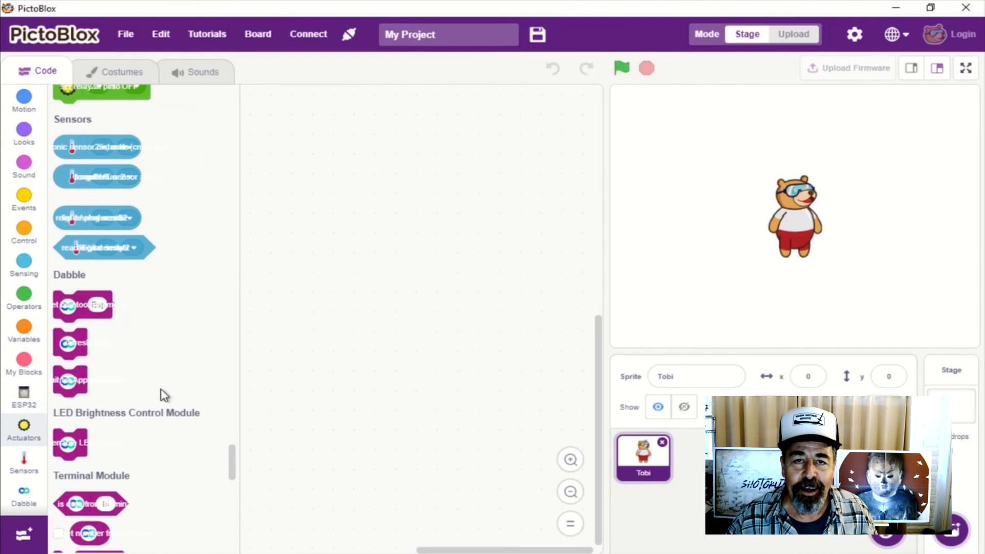
scroll(down, 3)
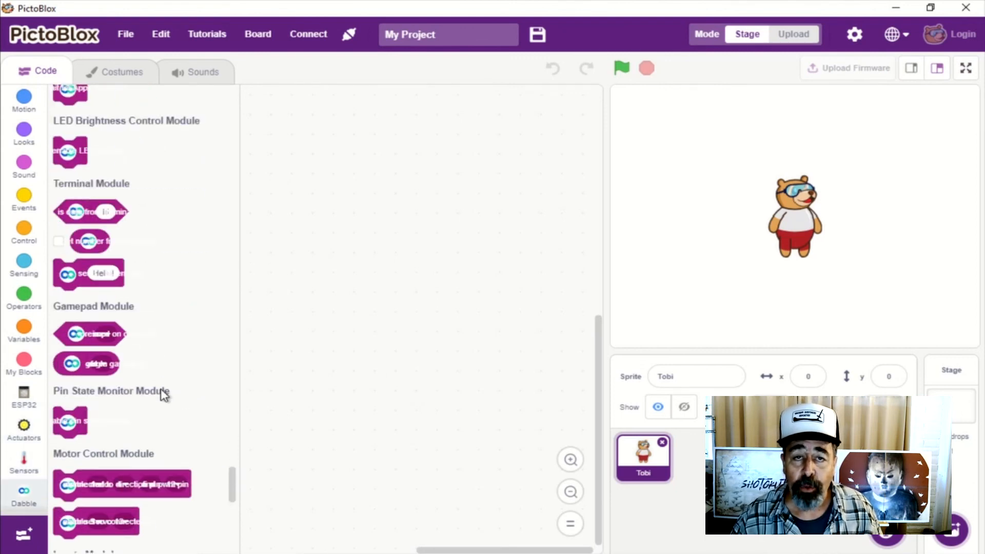
scroll(down, 3)
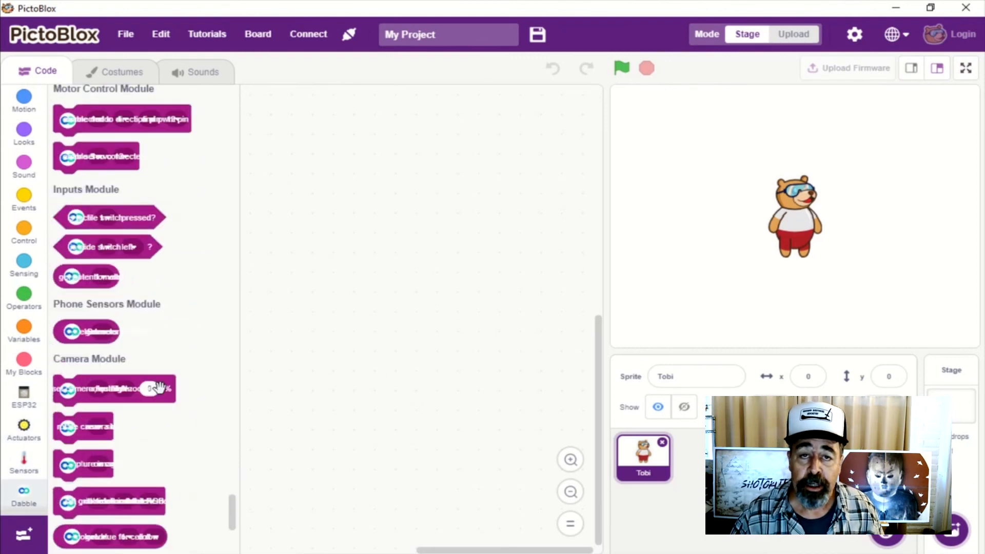
scroll(down, 3)
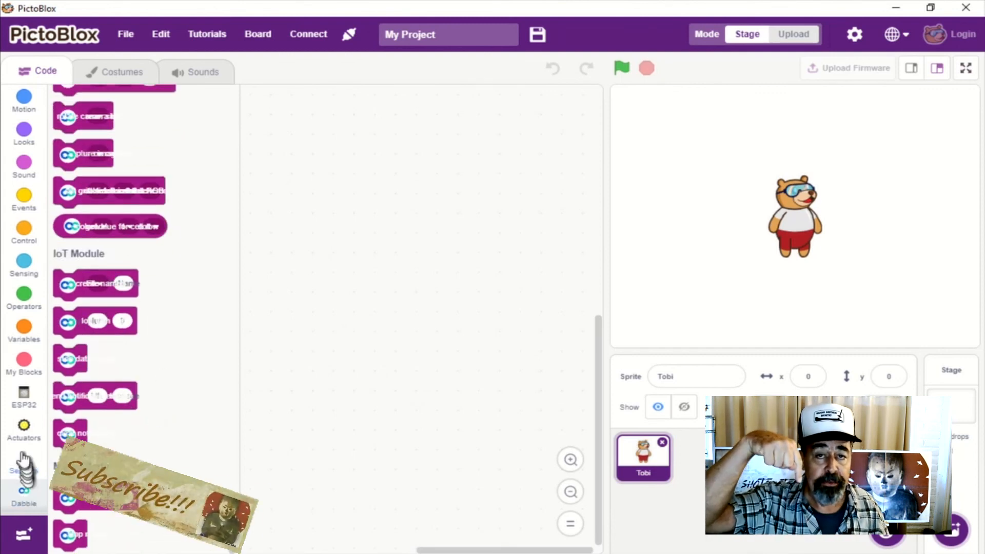
scroll(down, 3)
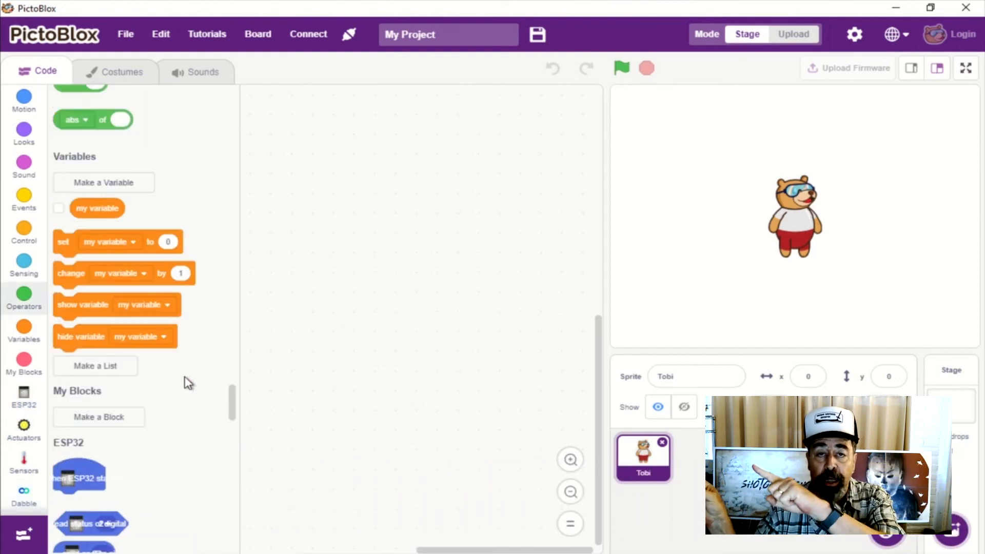
scroll(down, 3)
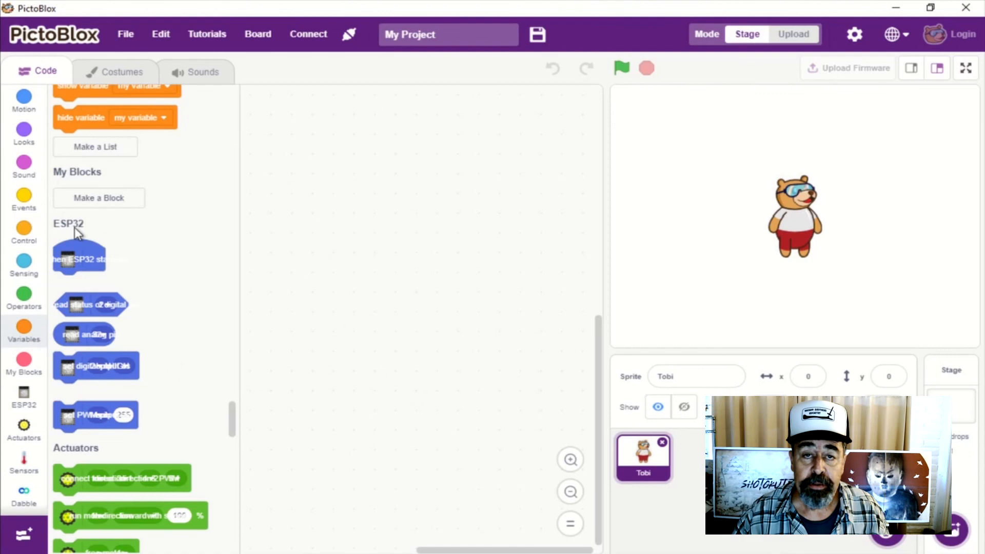